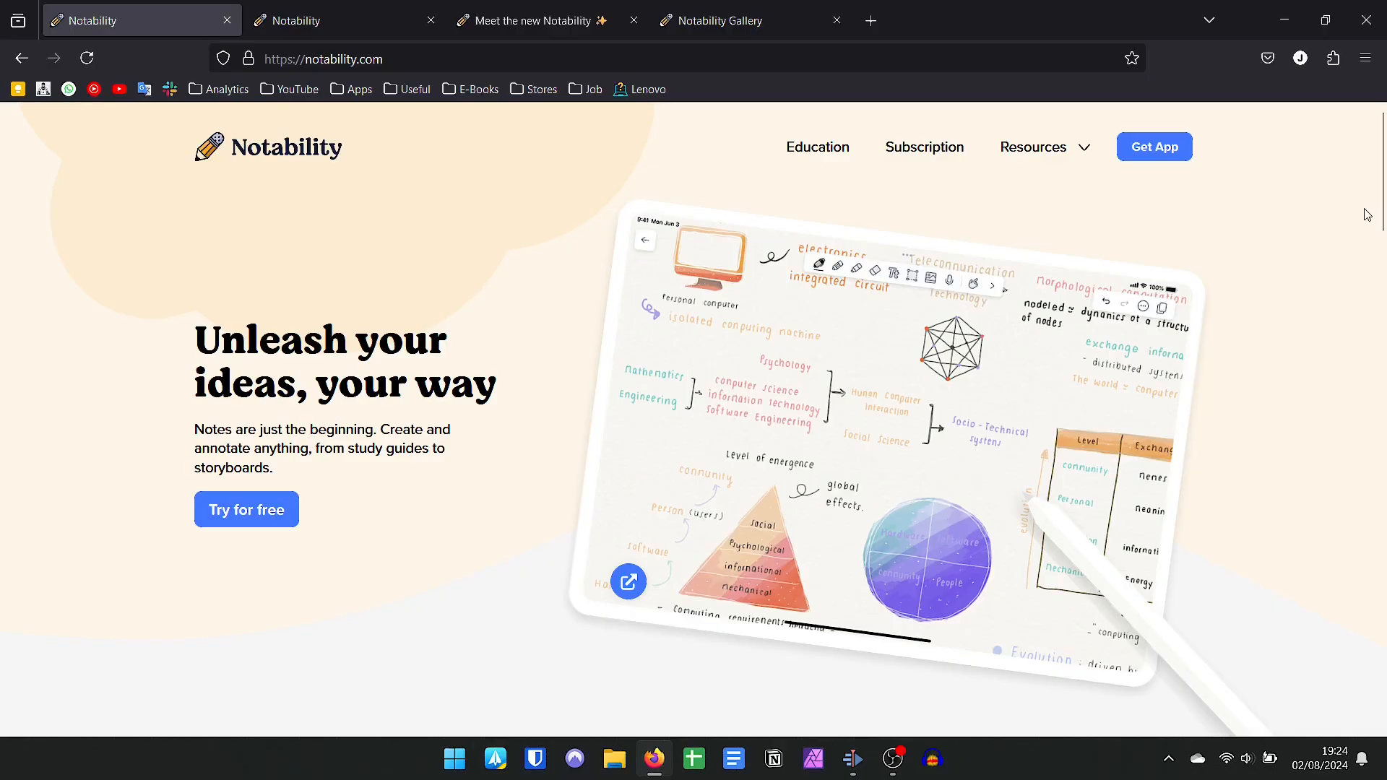
# Scroll down through the current Notability page before switching to the blog post
pyautogui.scroll(-3)
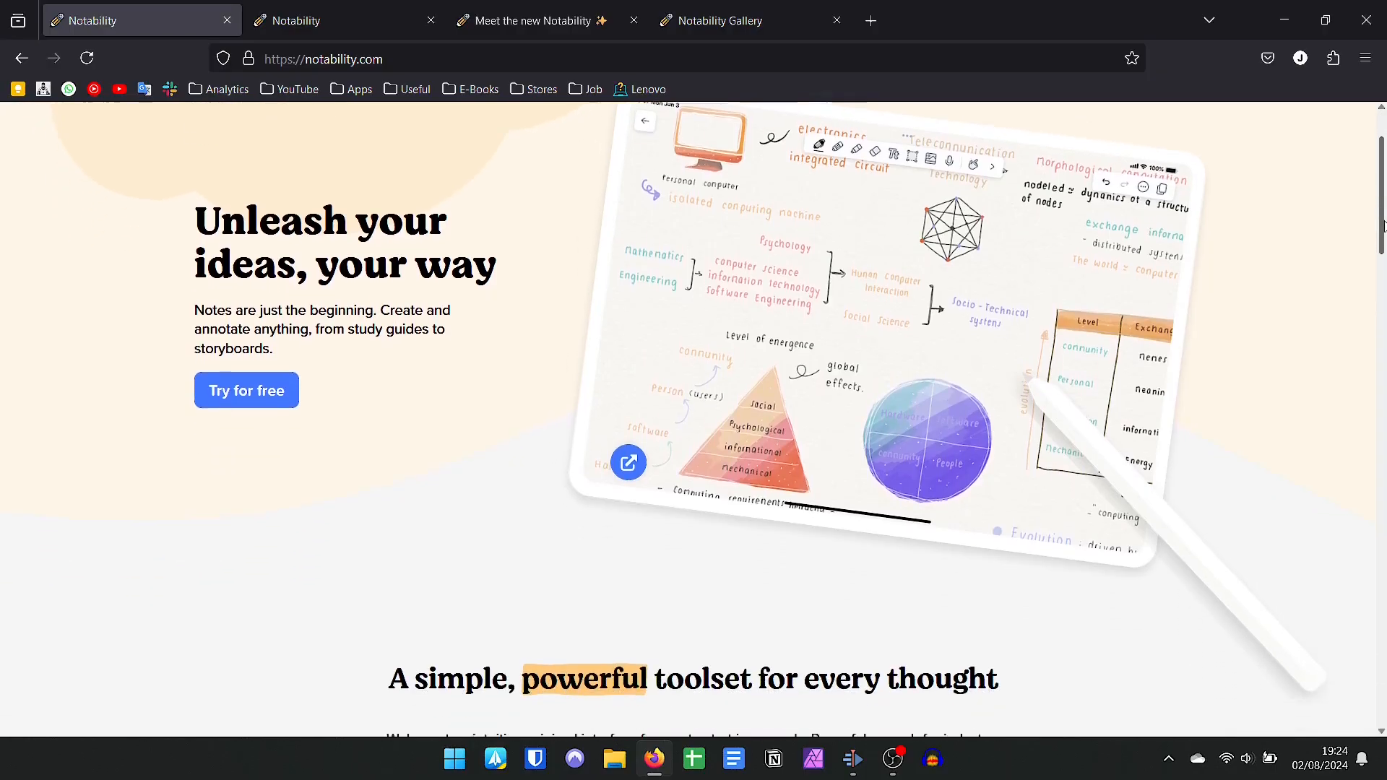
pyautogui.scroll(-3)
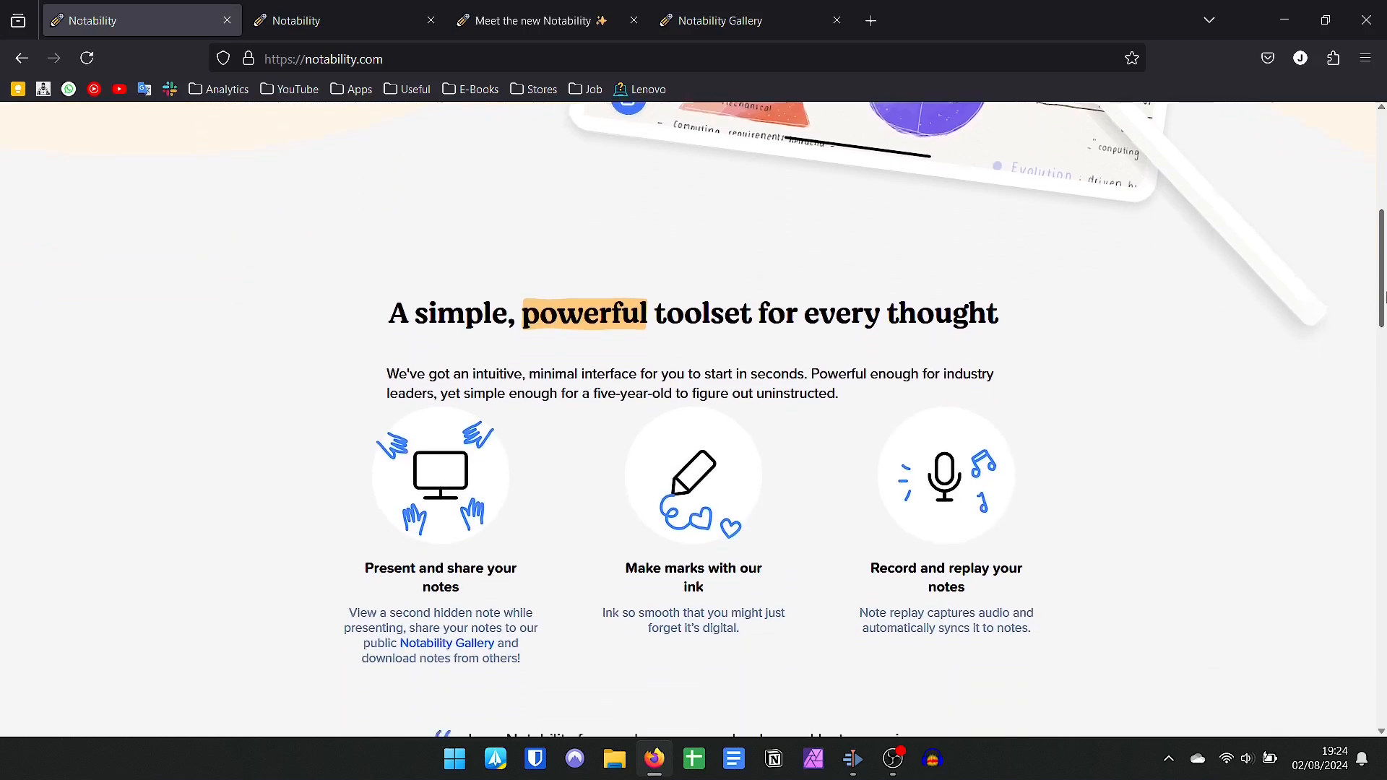
pyautogui.scroll(-3)
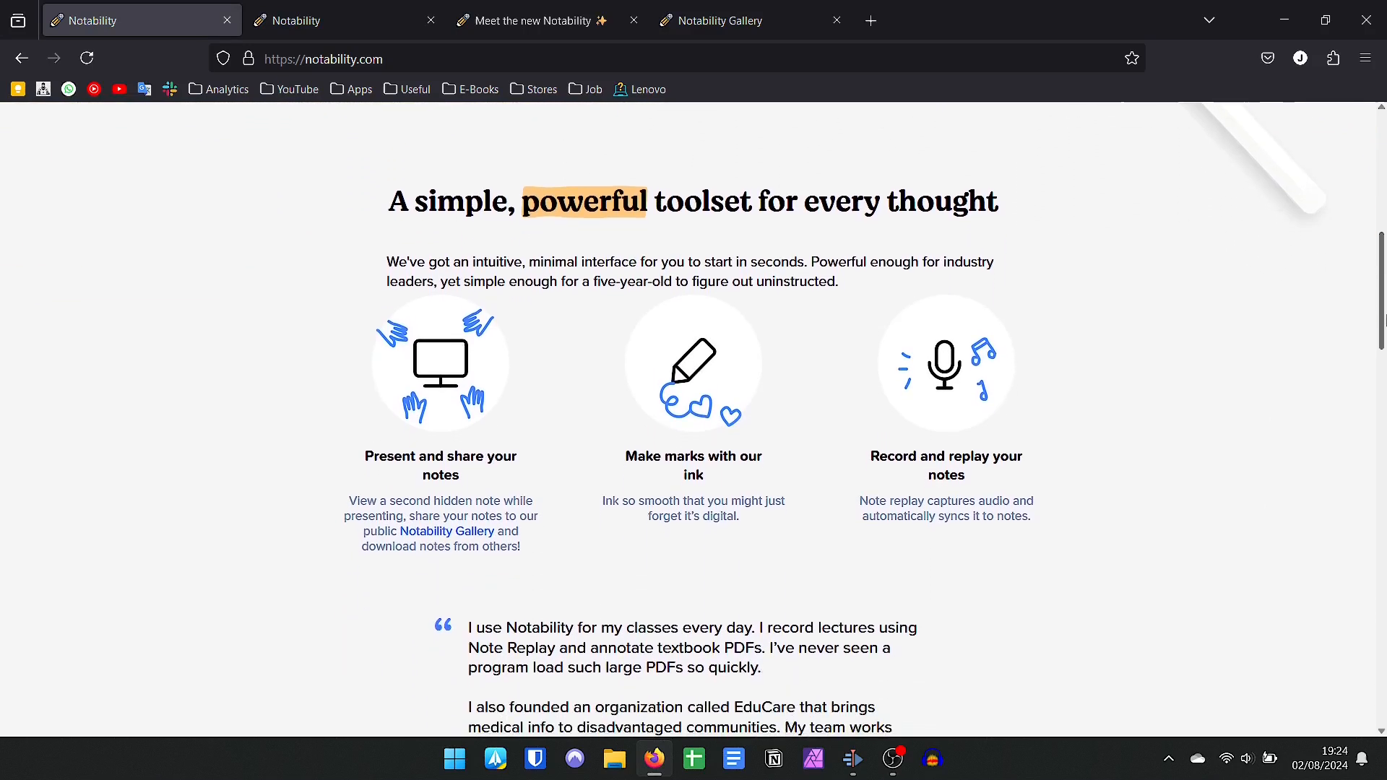
pyautogui.scroll(-3)
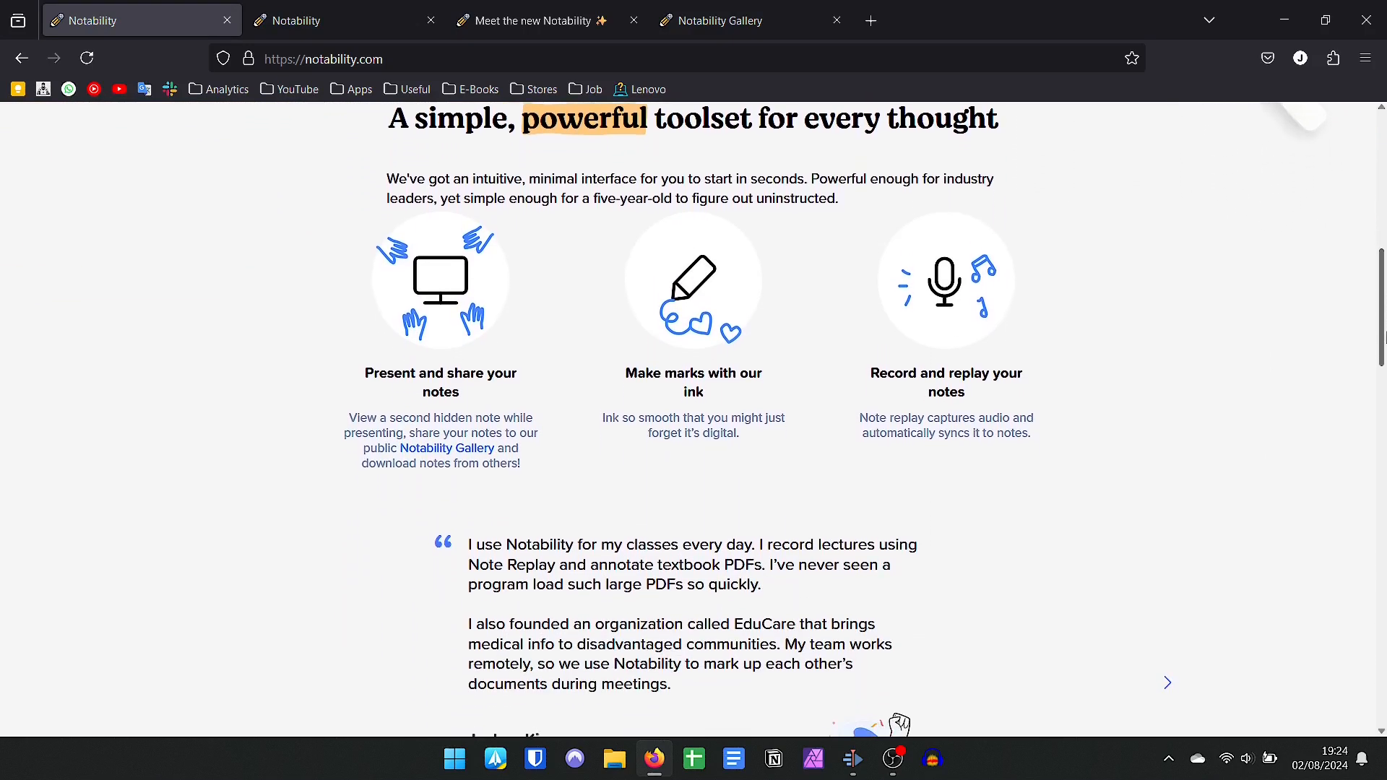
pyautogui.scroll(-3)
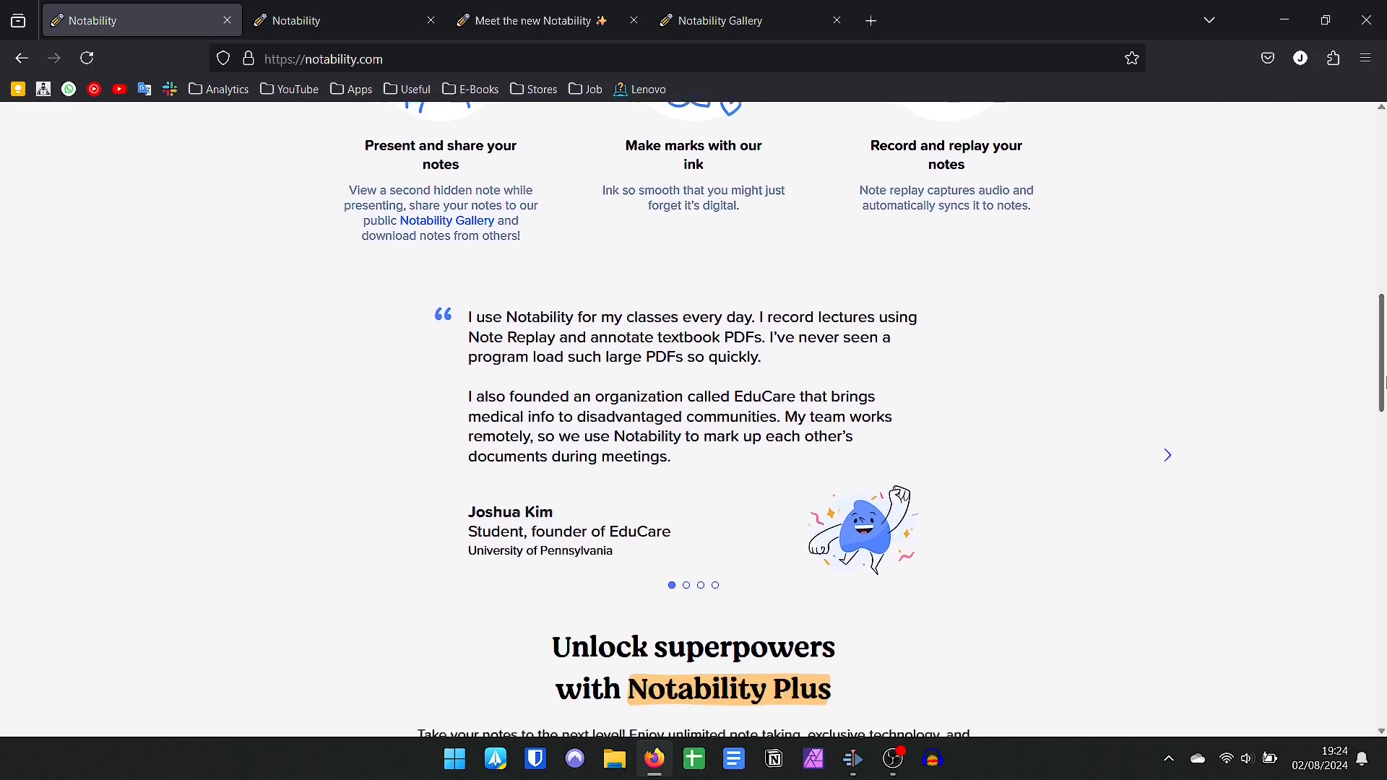
pyautogui.scroll(-3)
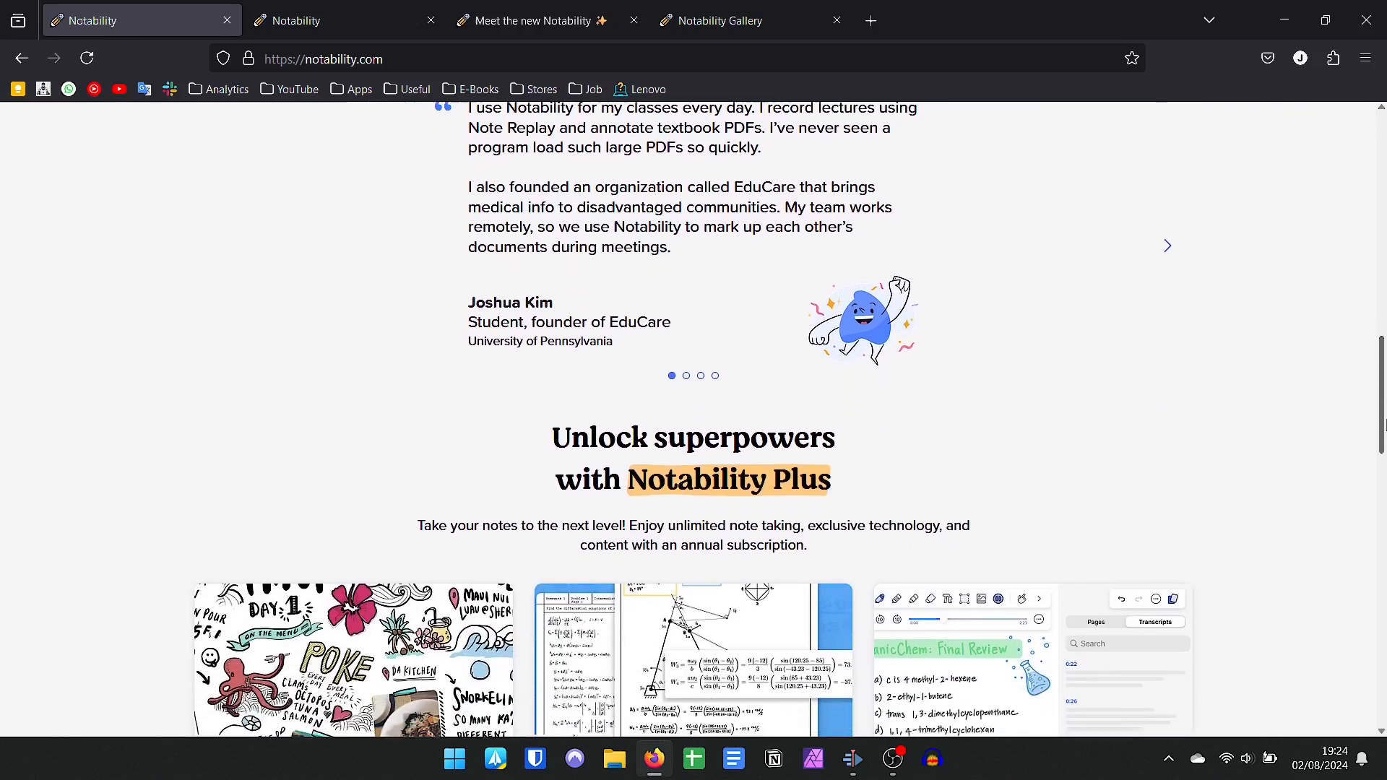
pyautogui.scroll(-3)
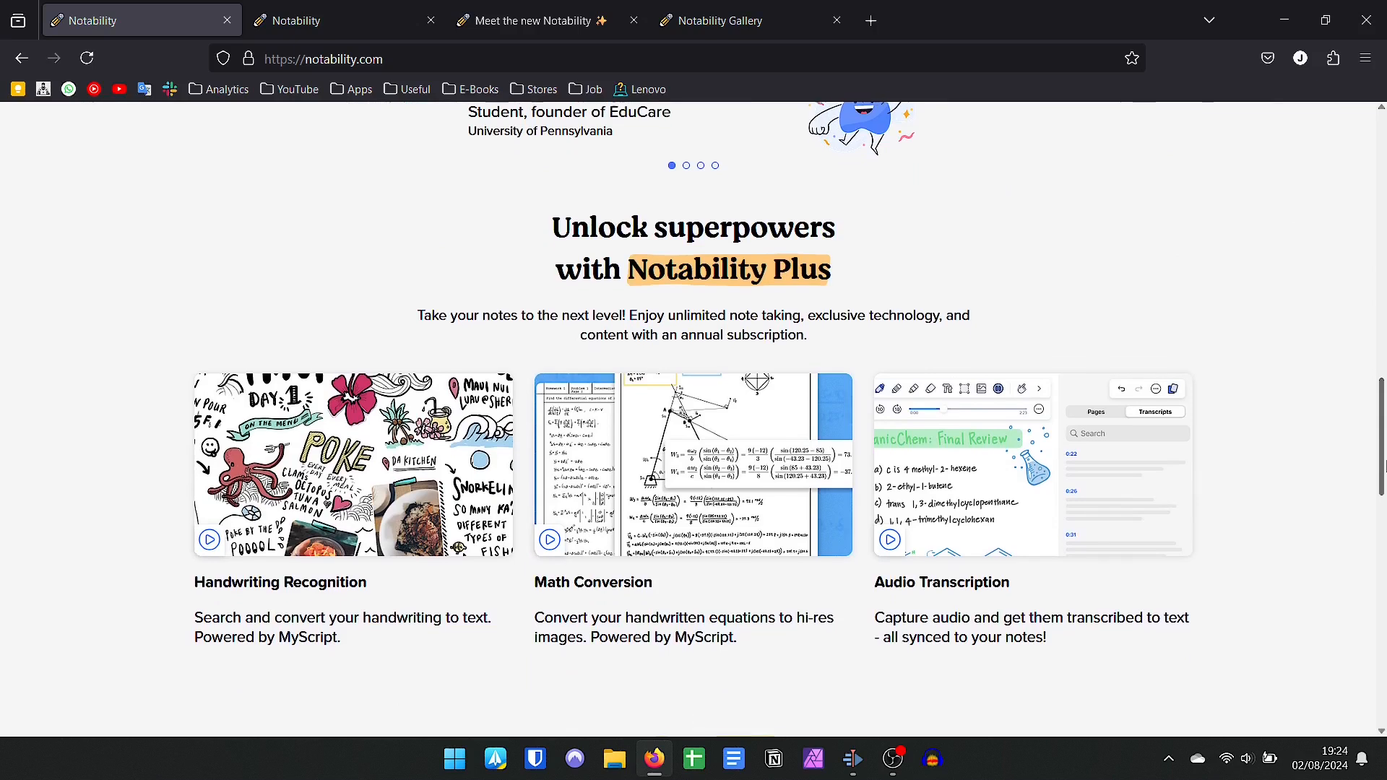
pyautogui.scroll(-3)
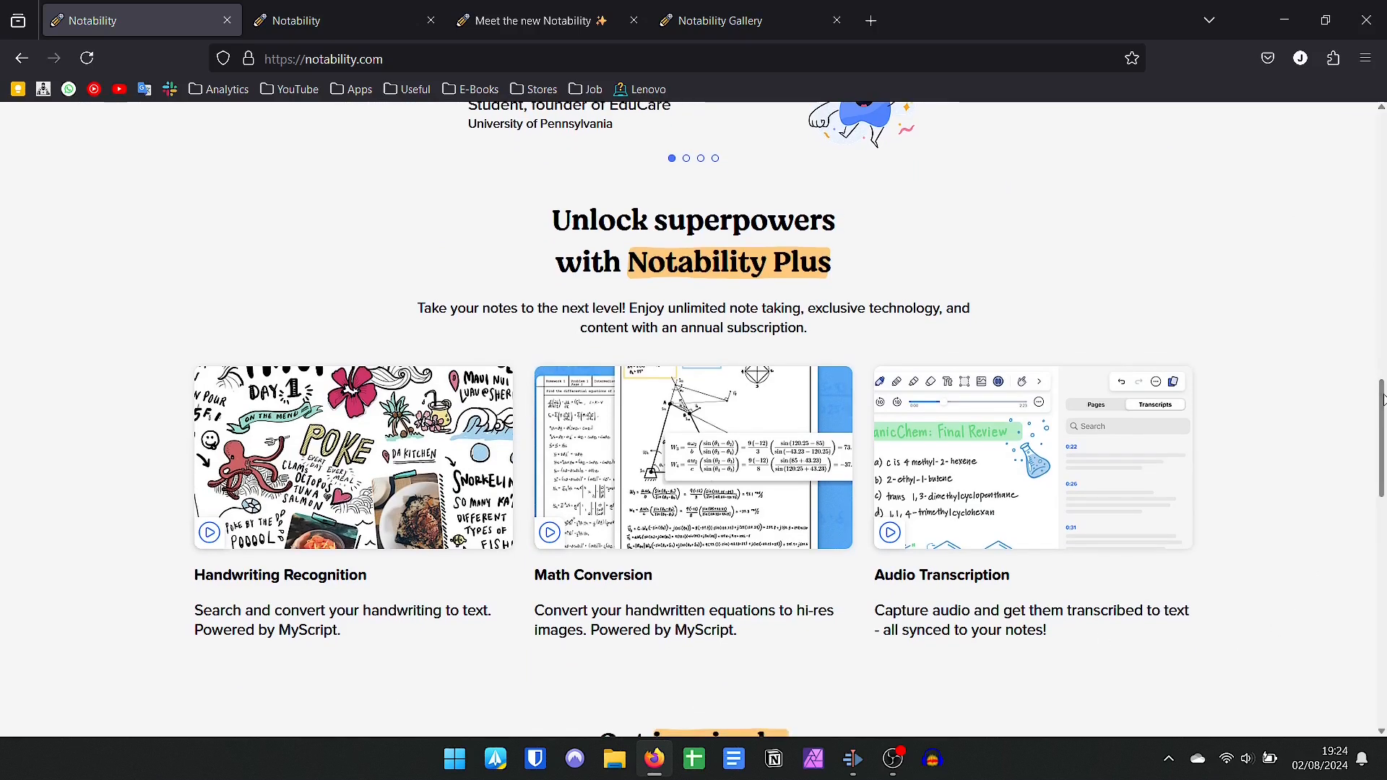
pyautogui.scroll(-3)
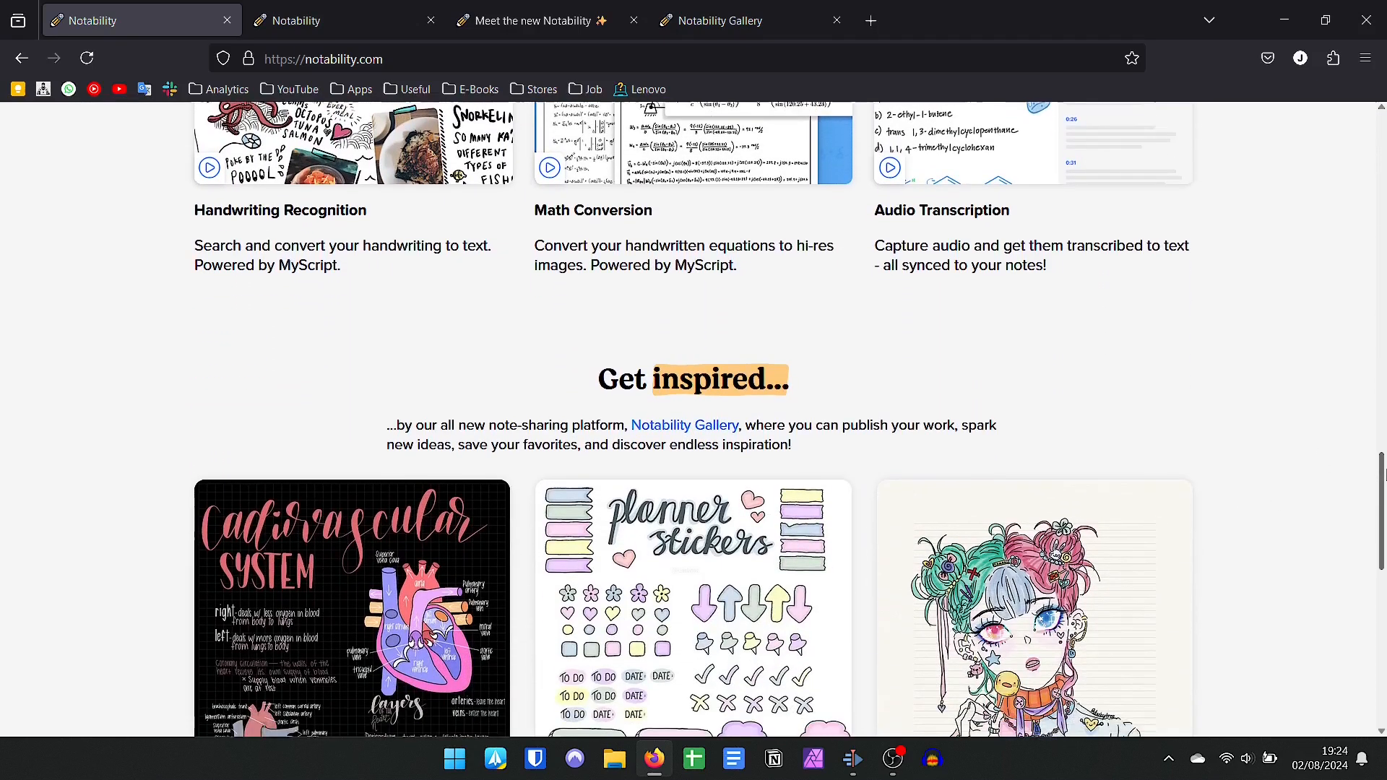
pyautogui.scroll(-3)
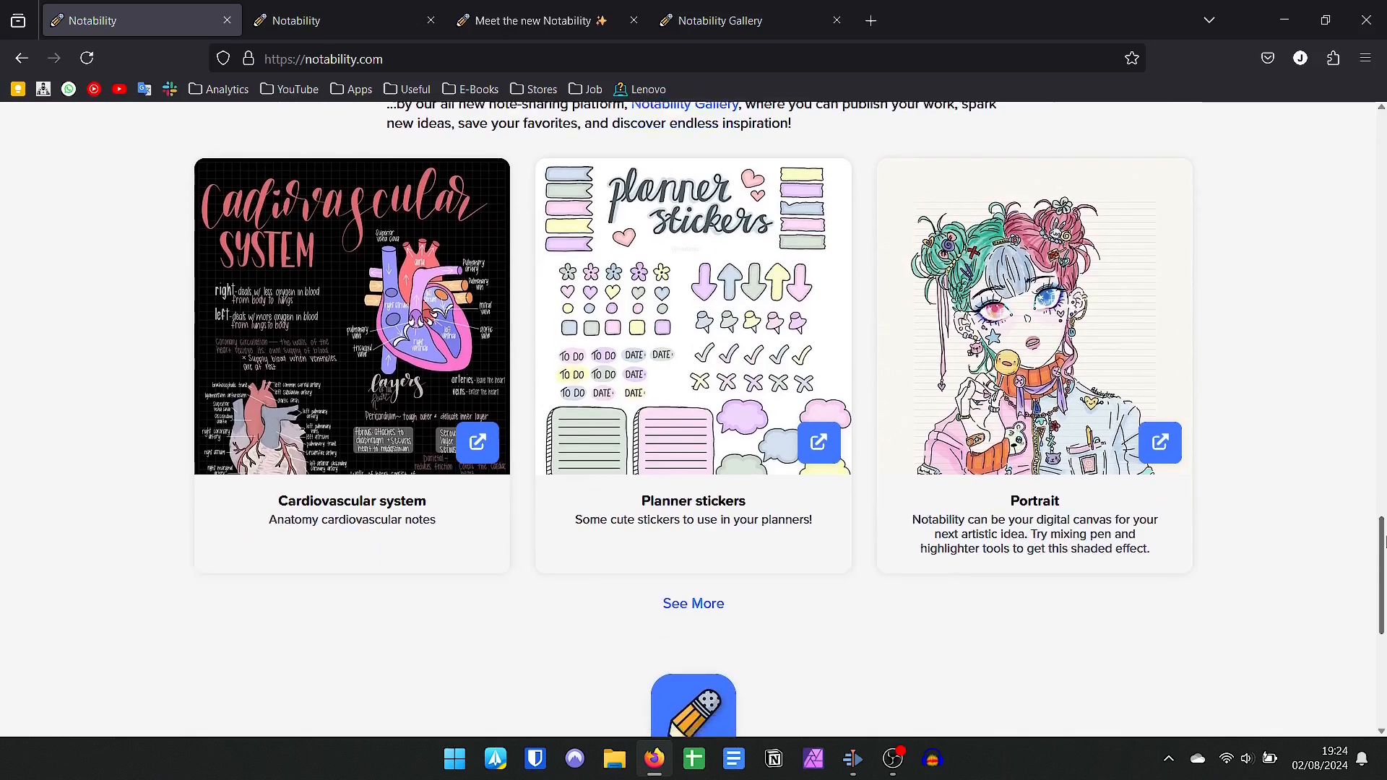
# Read the 'Meet the new Notability' post down to the More from our blog list
pyautogui.click(344, 20)
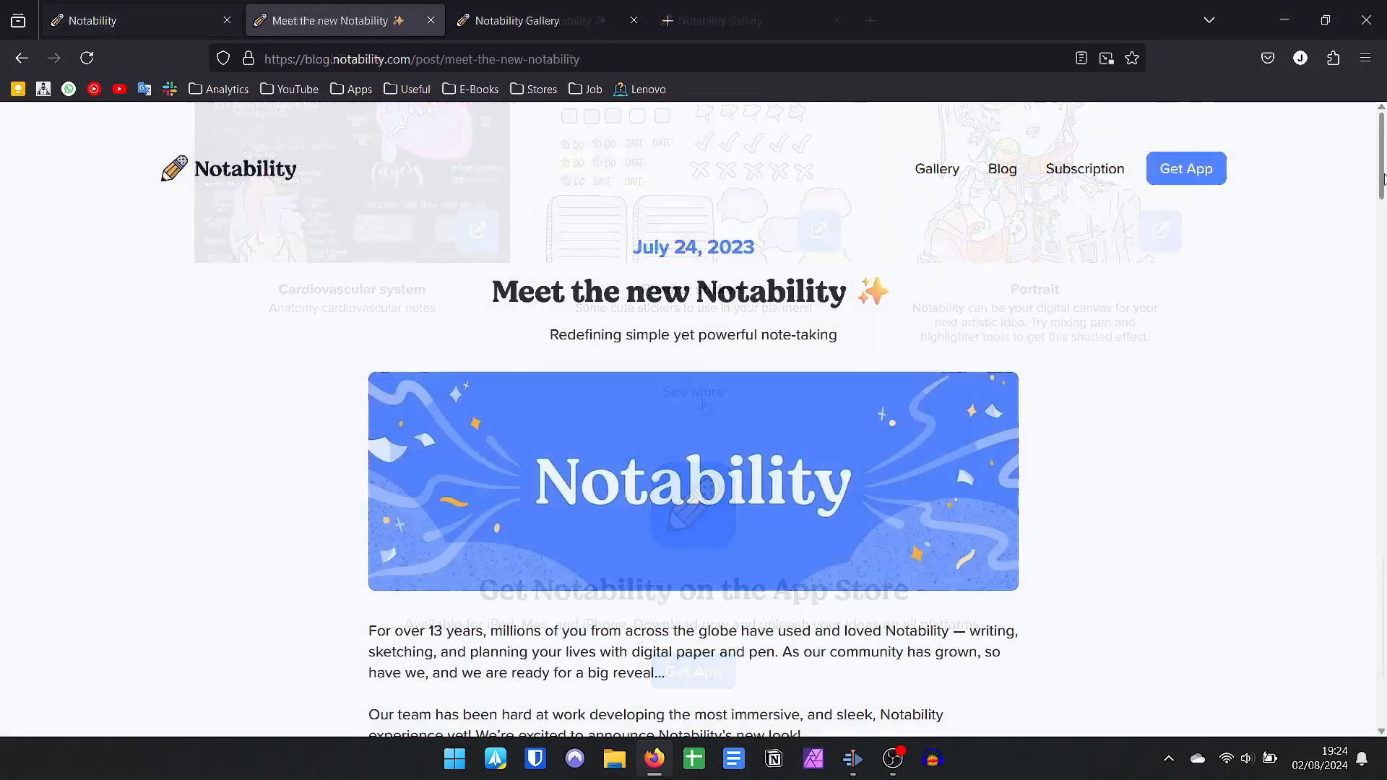
pyautogui.scroll(-3)
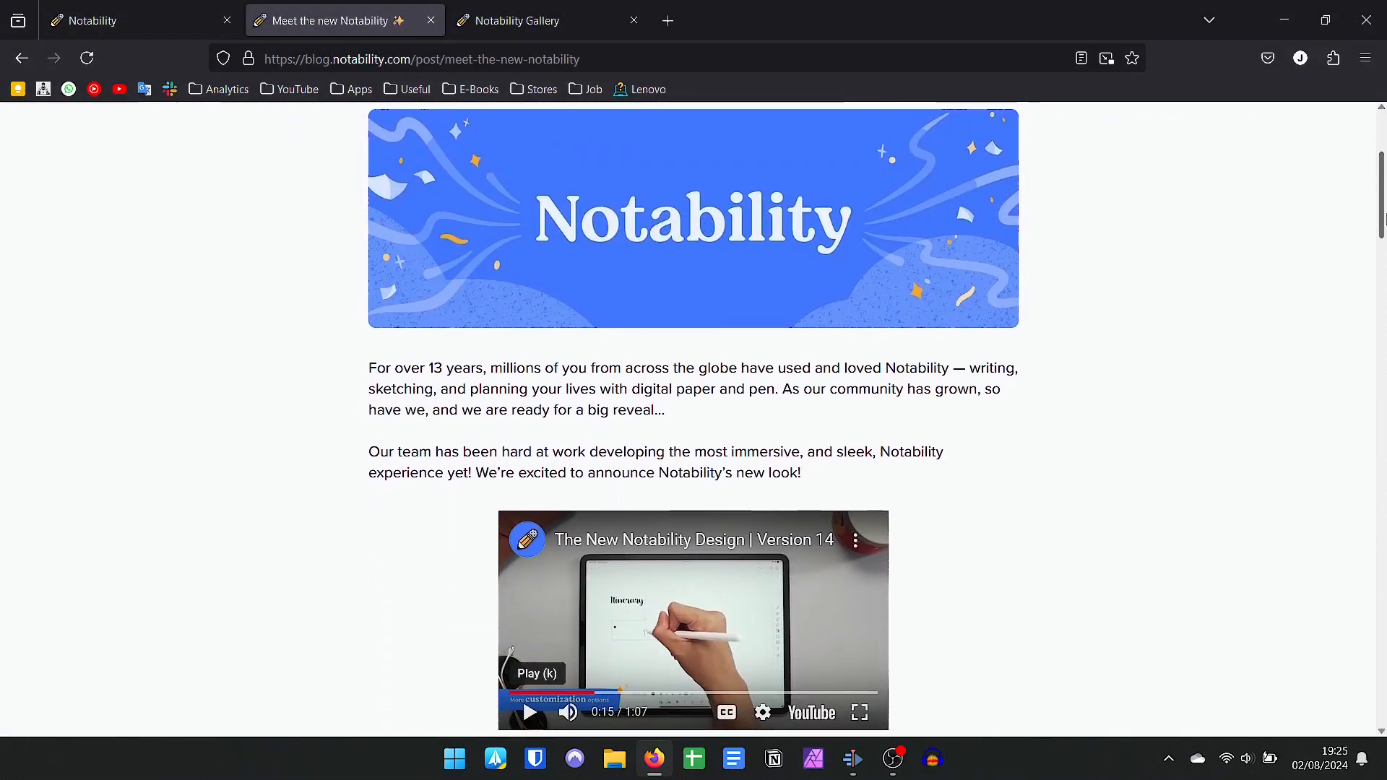
pyautogui.scroll(-3)
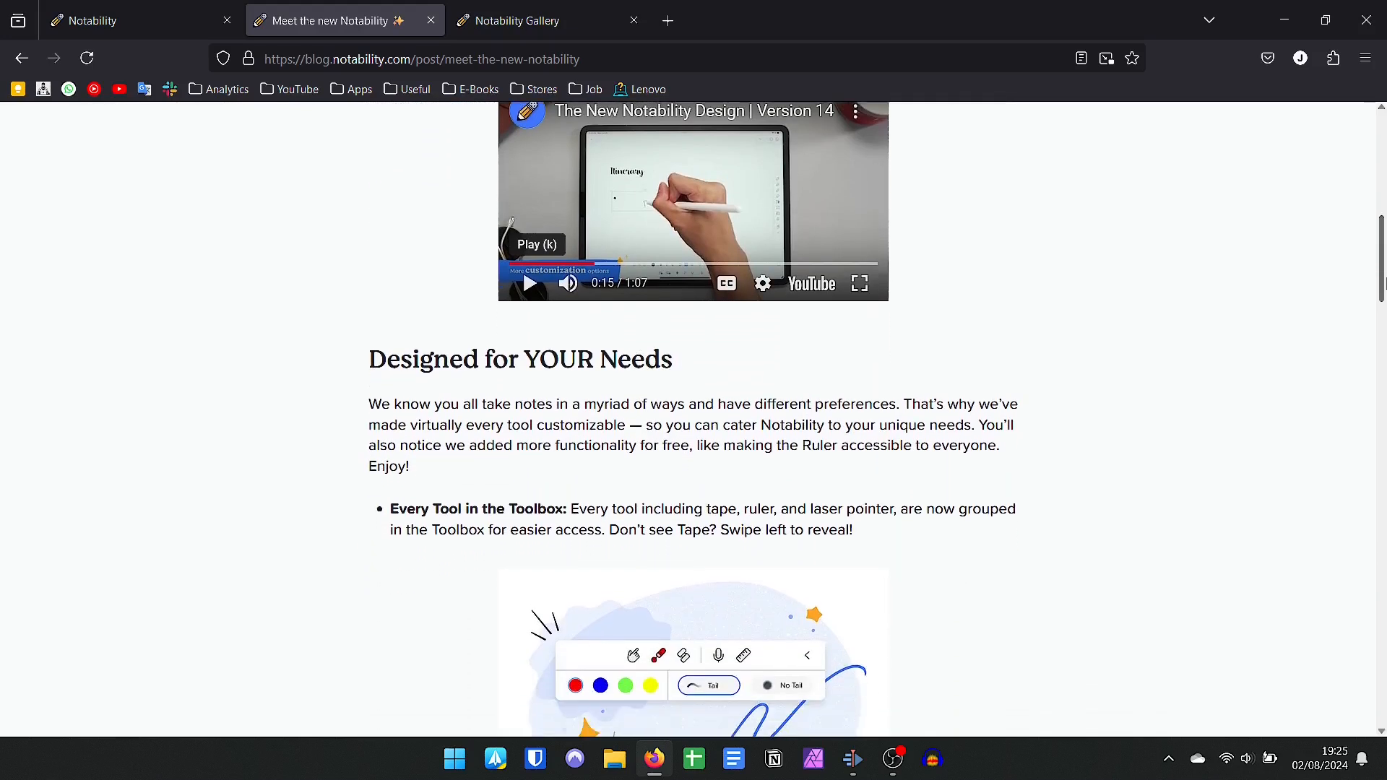
pyautogui.scroll(-3)
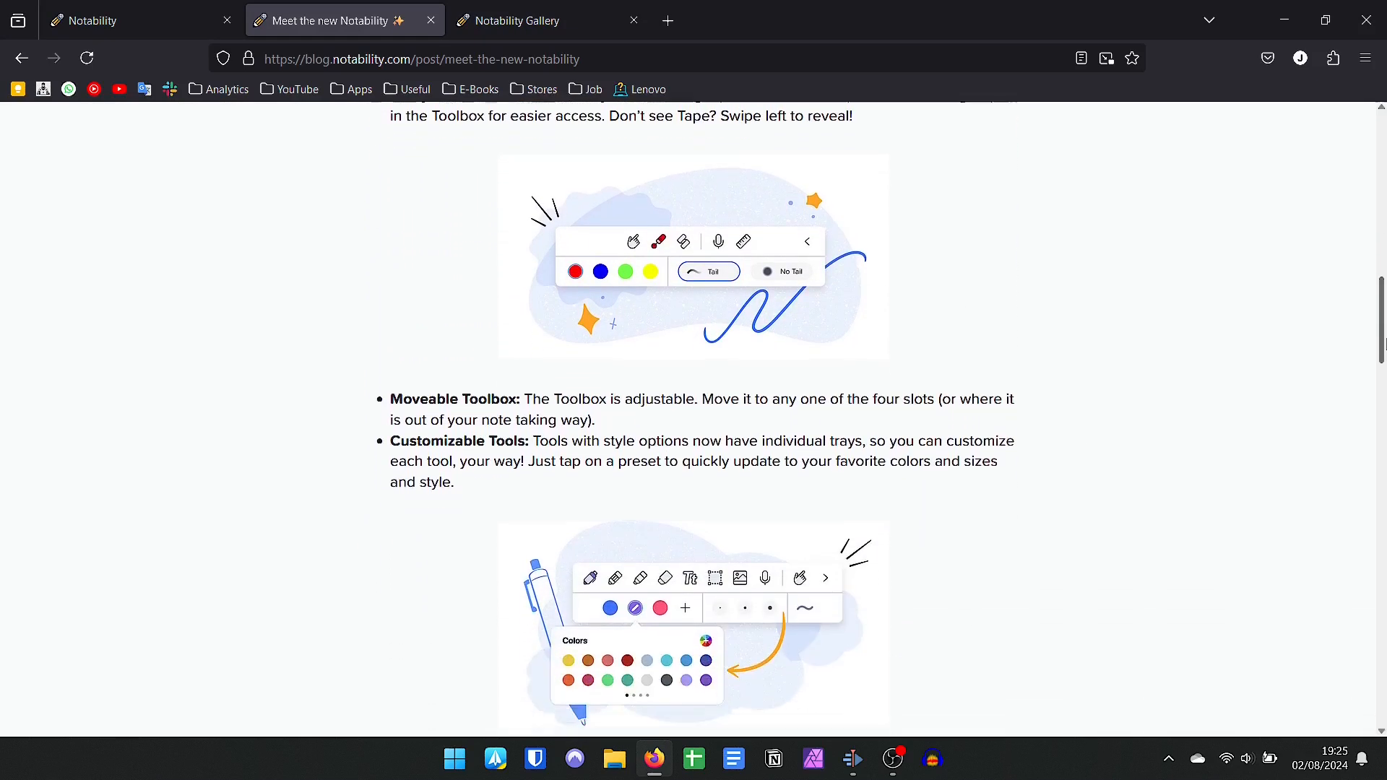
pyautogui.scroll(-3)
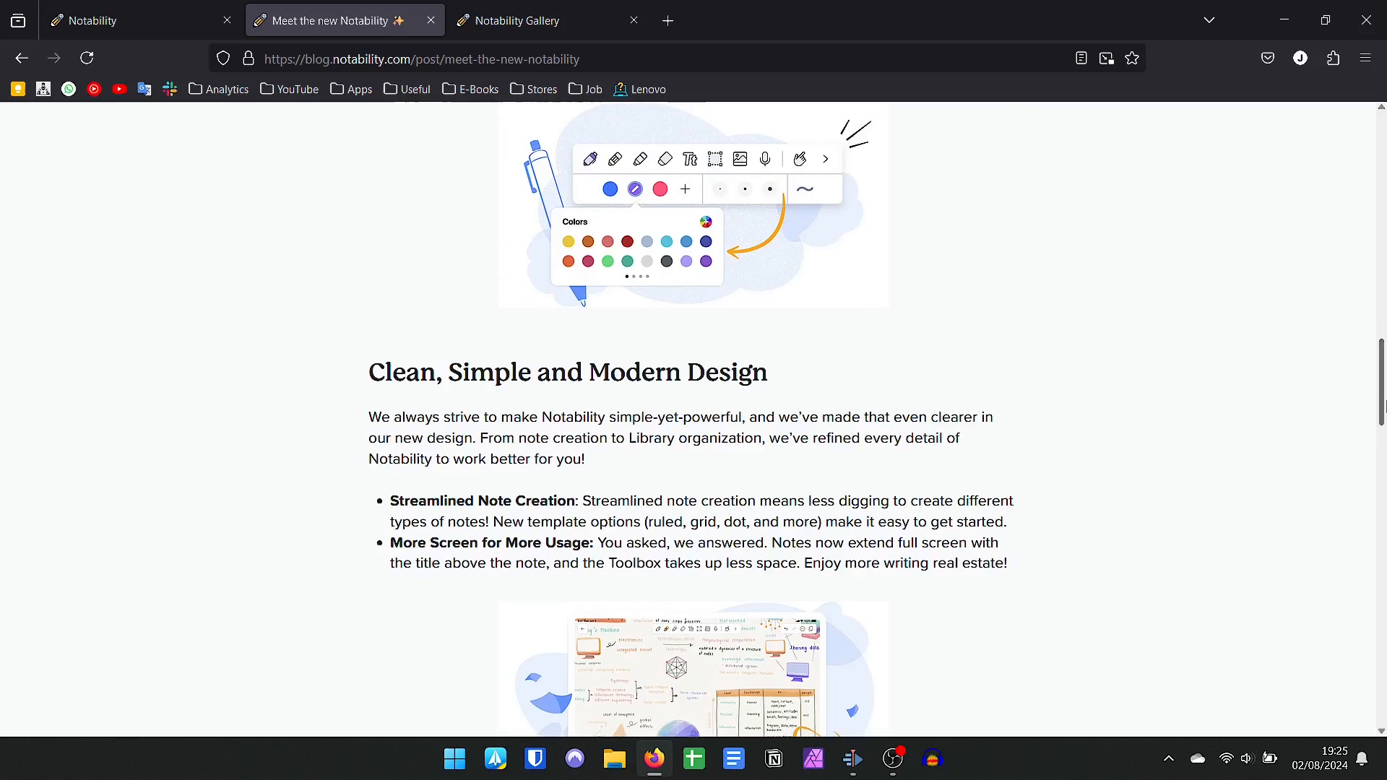
pyautogui.scroll(-3)
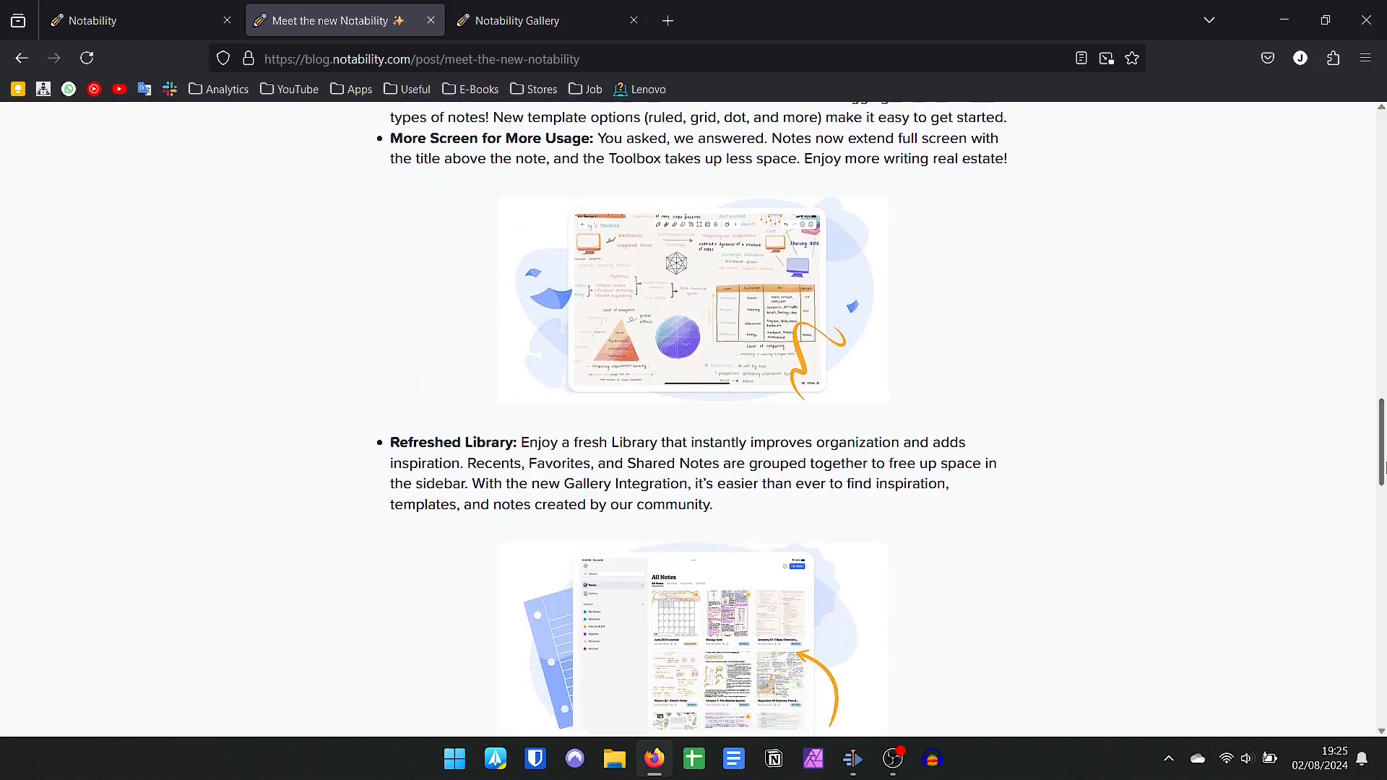
pyautogui.scroll(-3)
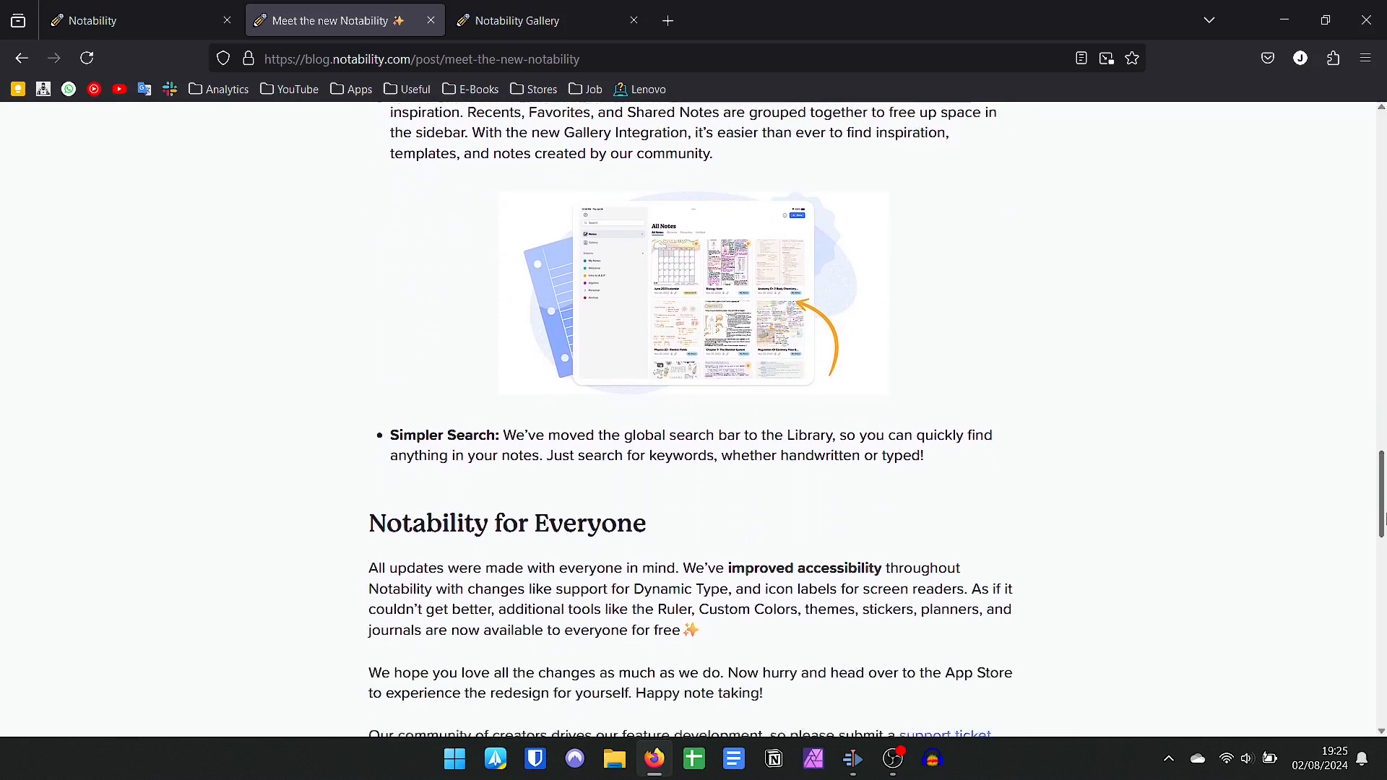
pyautogui.scroll(-3)
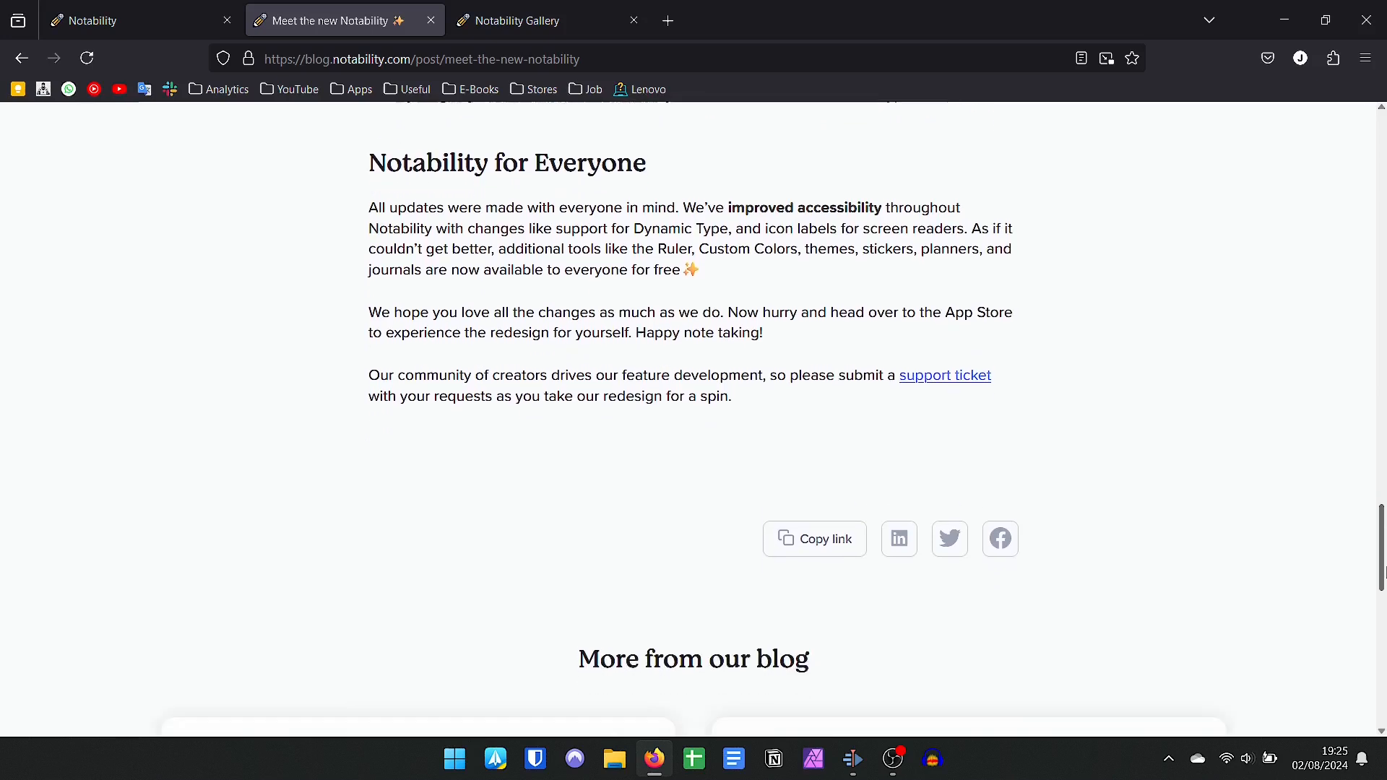
pyautogui.scroll(-3)
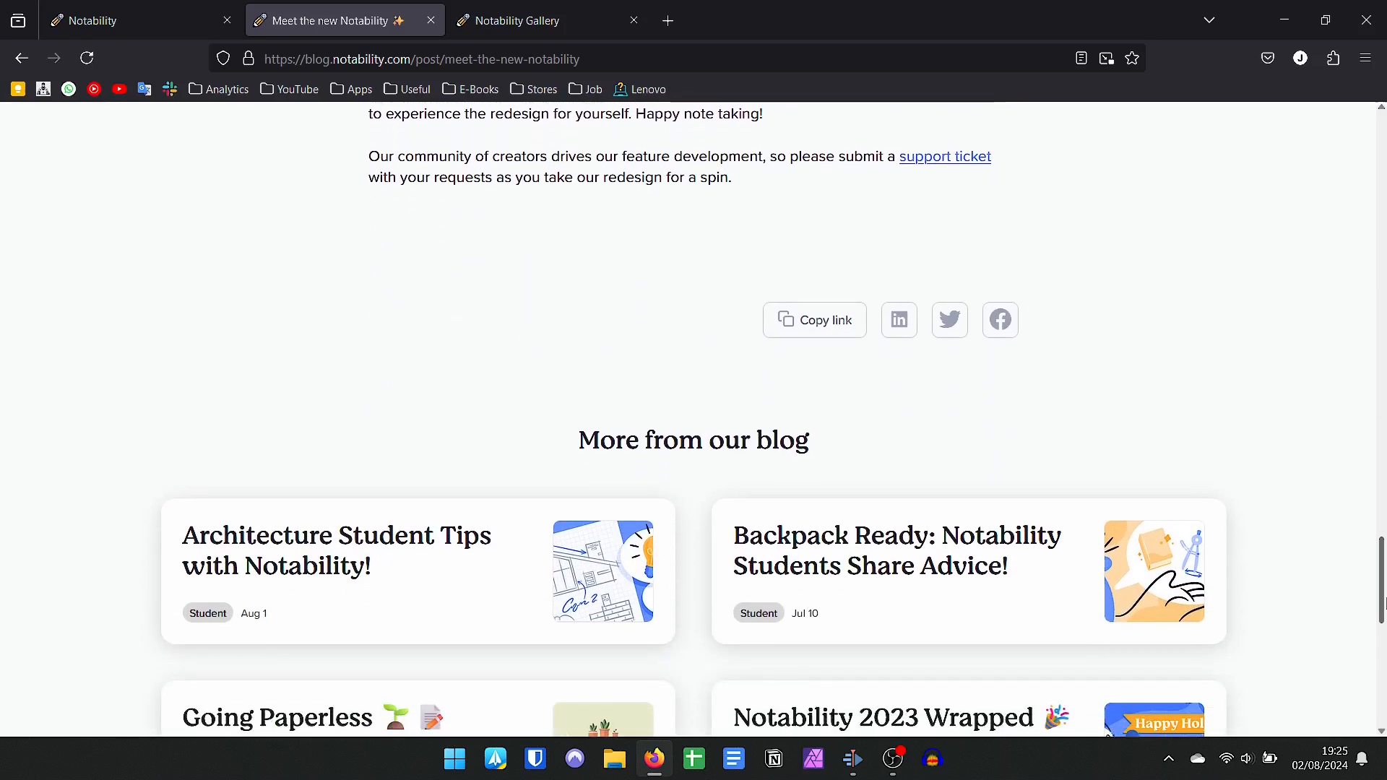
pyautogui.scroll(-3)
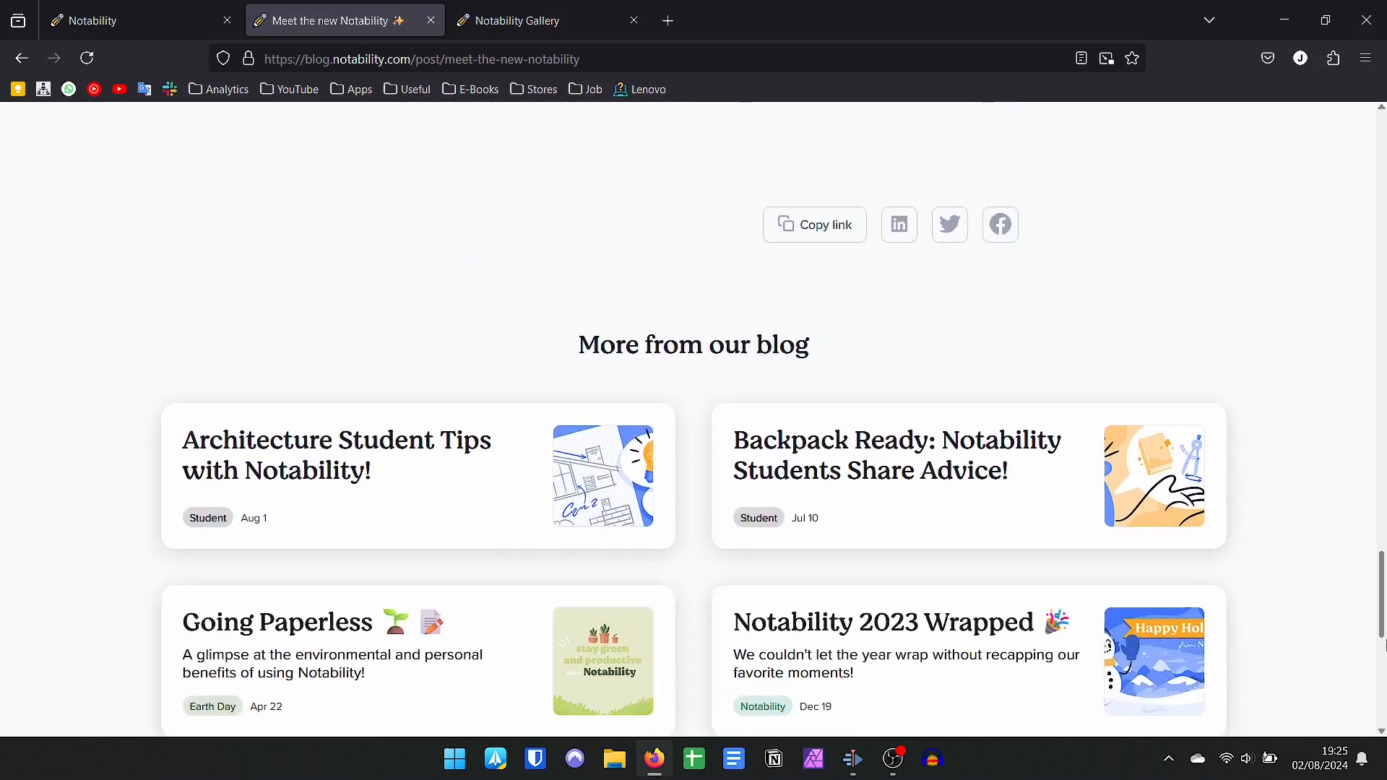
# Browse the Gallery discover page down through the #weeklyplanner and #study template rows
pyautogui.click(520, 21)
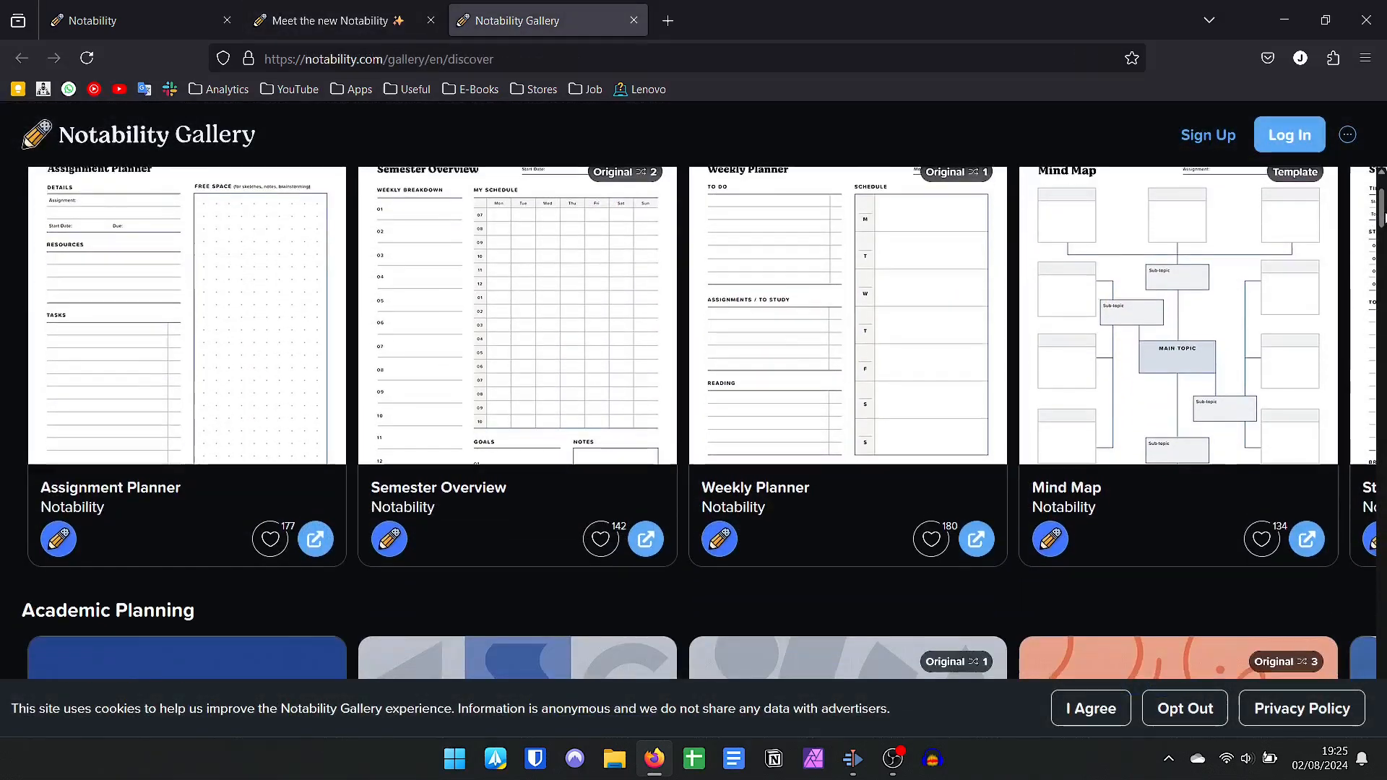
pyautogui.scroll(-3)
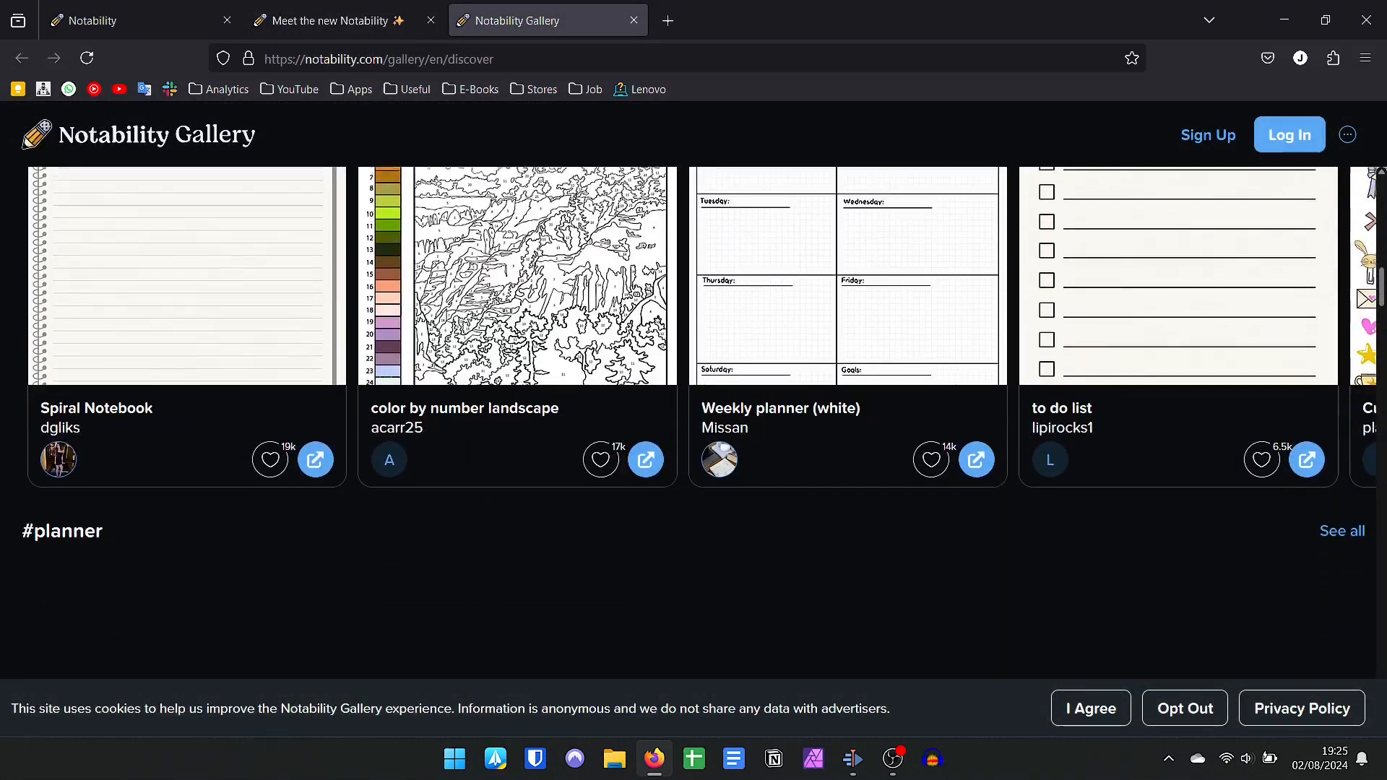
pyautogui.scroll(-3)
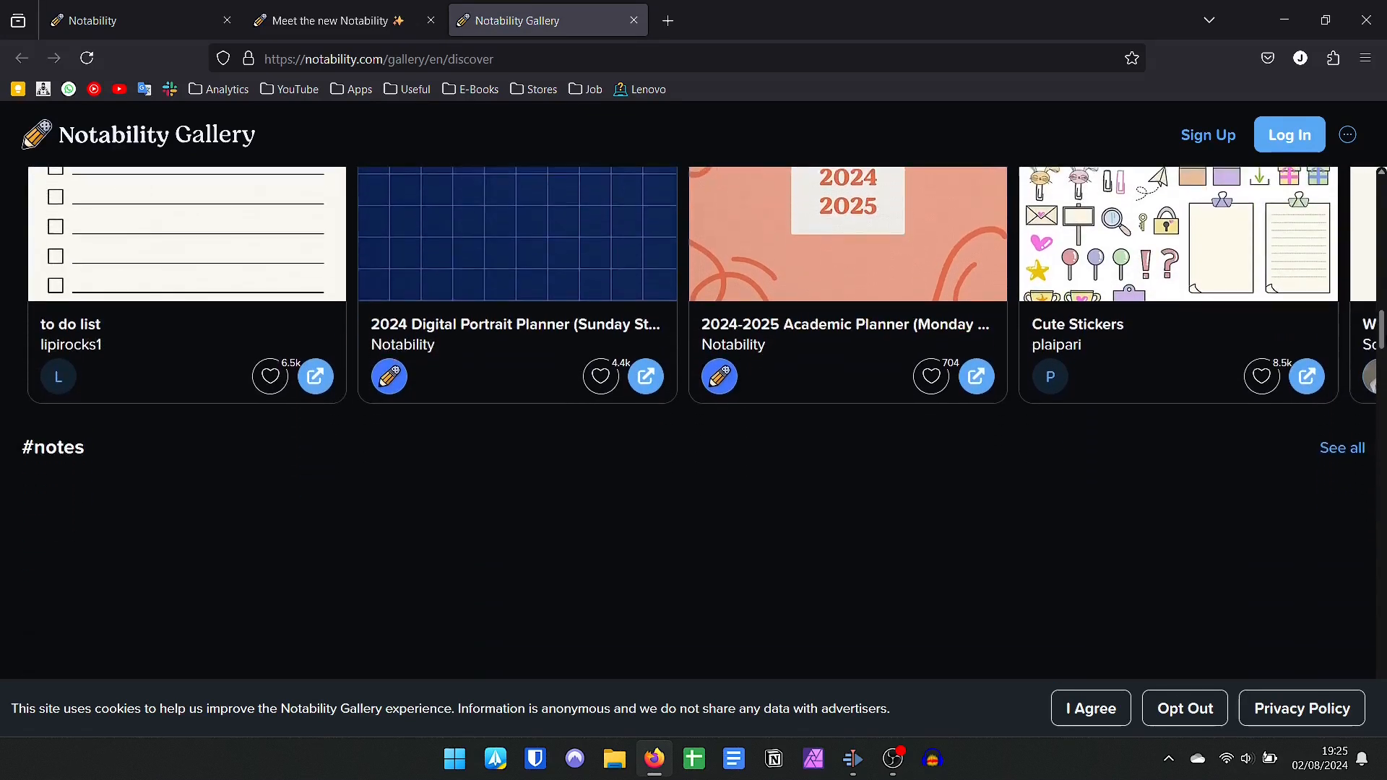
pyautogui.scroll(-3)
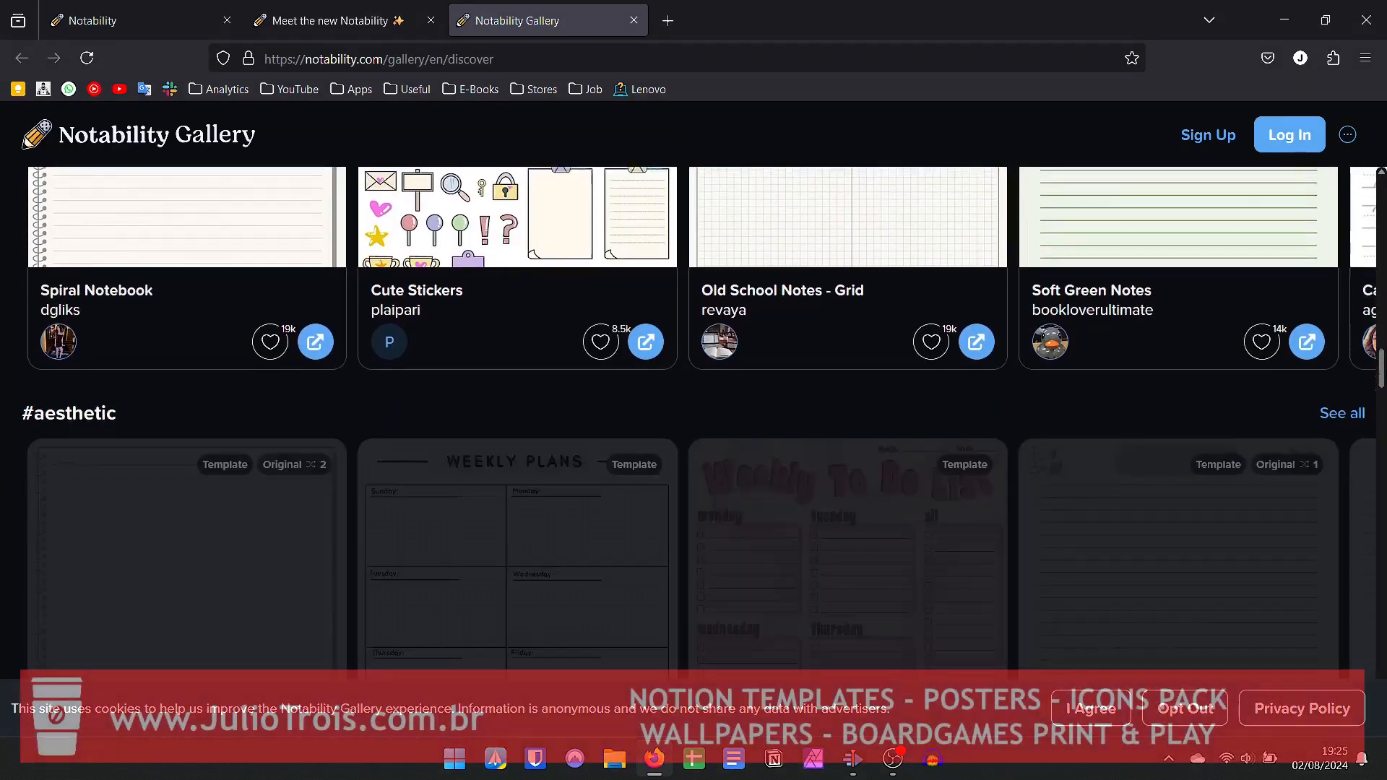
pyautogui.scroll(-3)
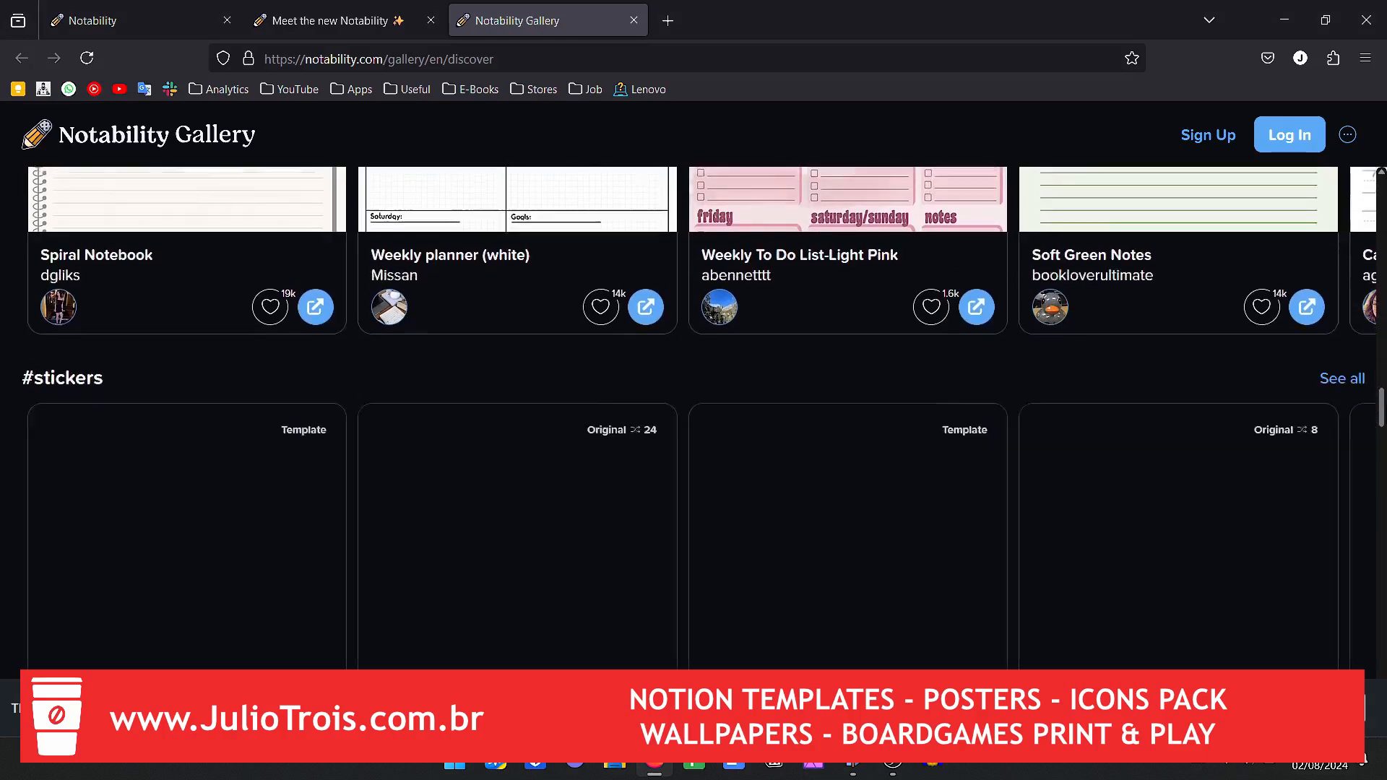
pyautogui.scroll(-3)
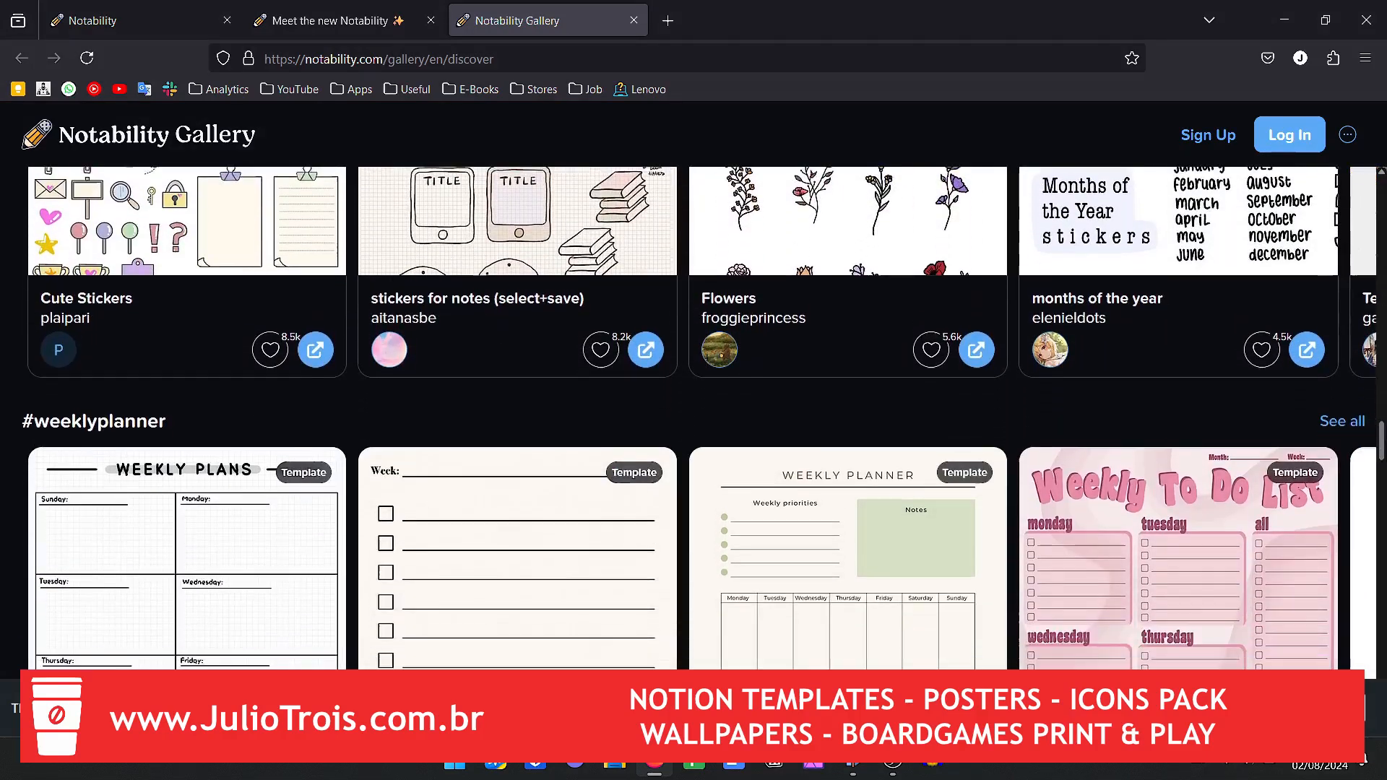
# Continue down the Gallery past the #2024 and #todolist template collections
pyautogui.scroll(-3)
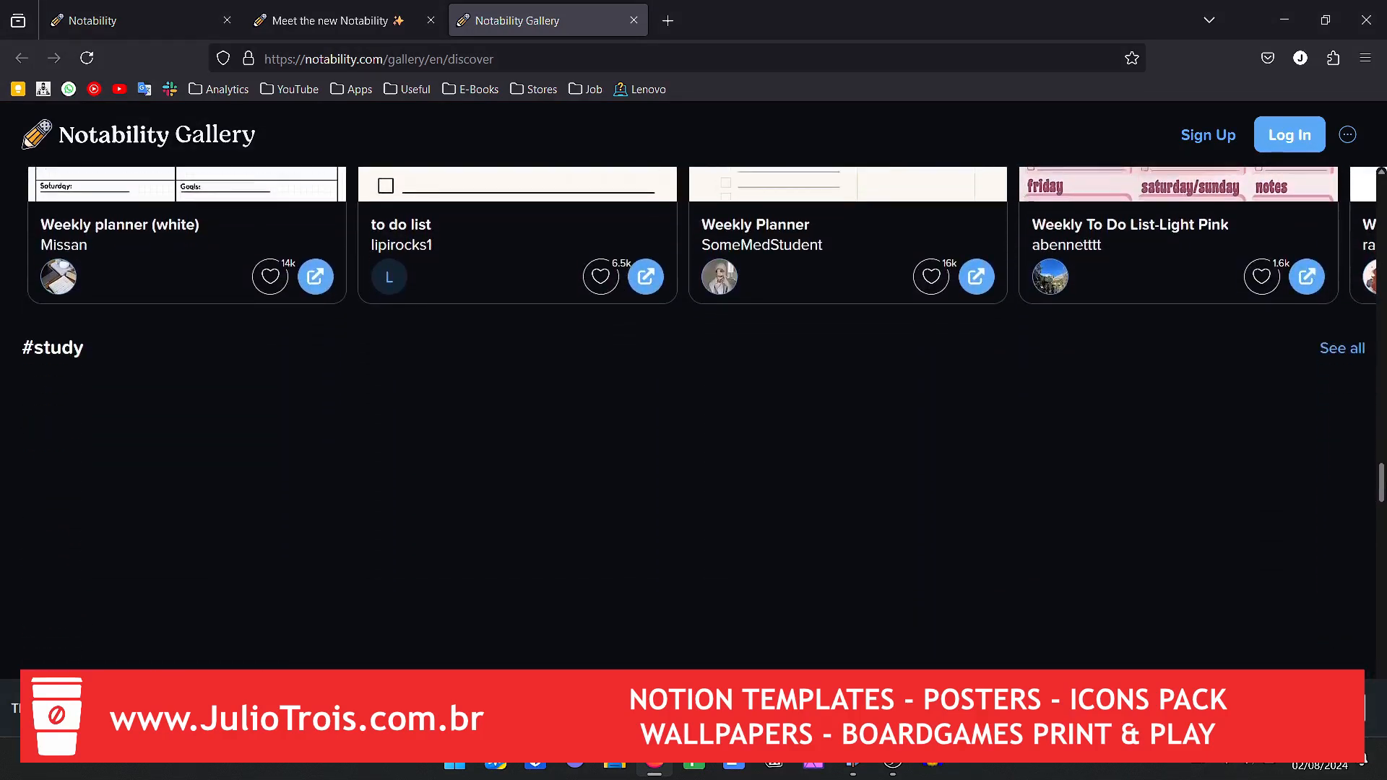
pyautogui.scroll(-3)
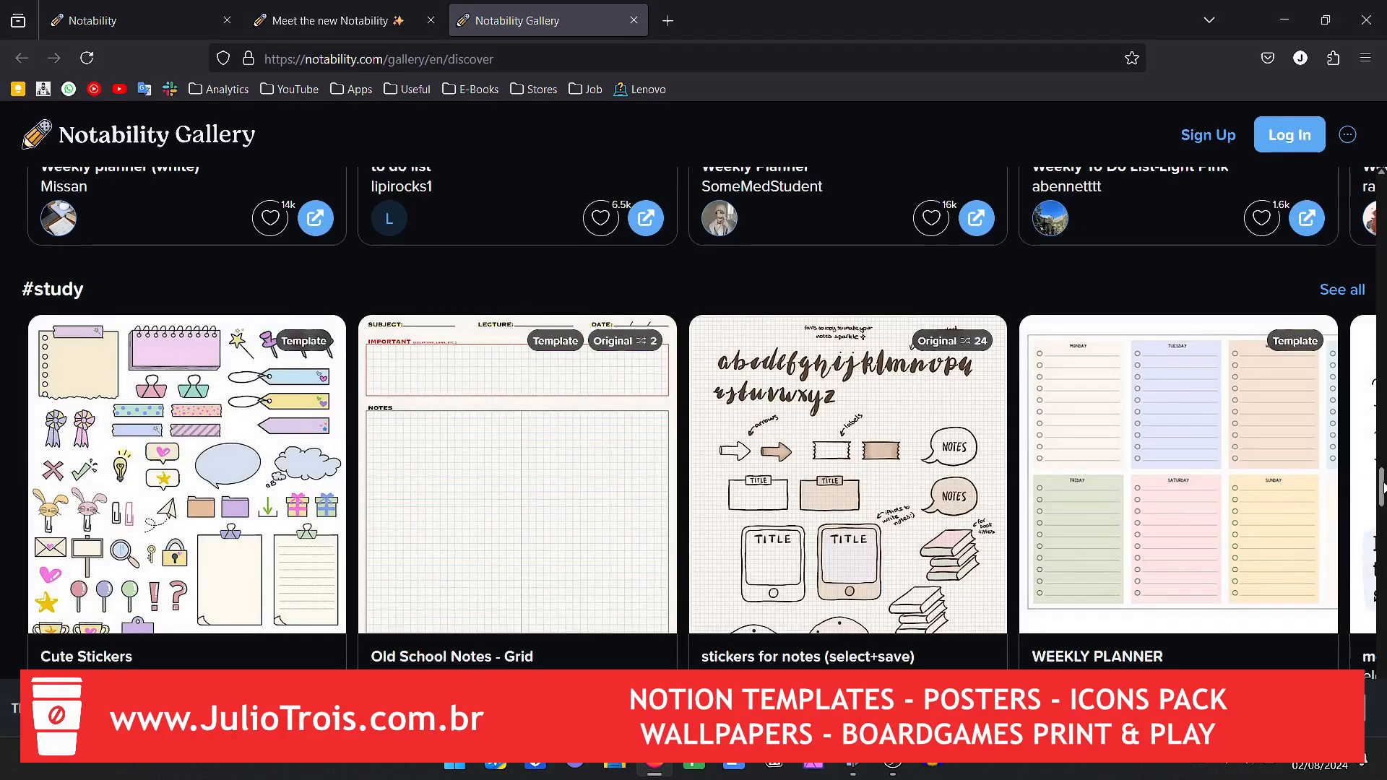
pyautogui.scroll(-3)
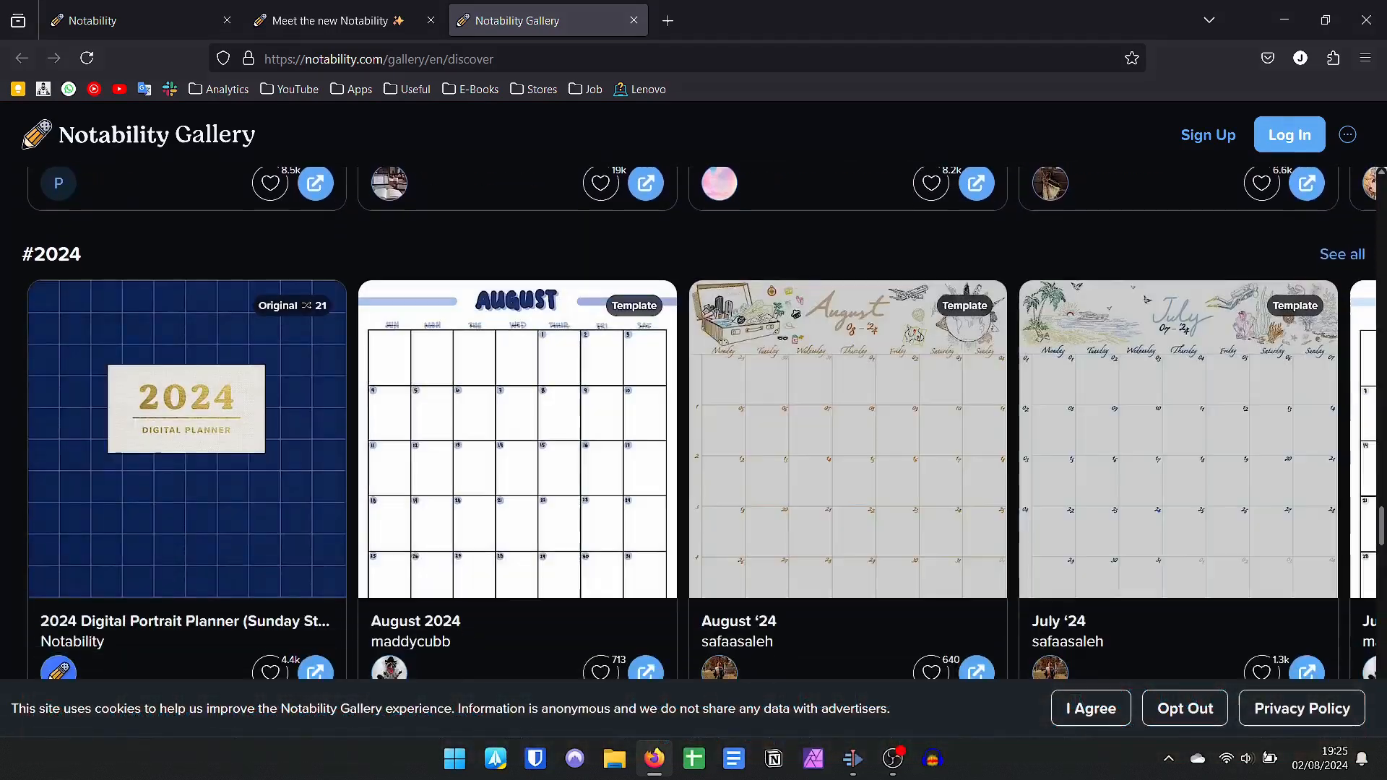
pyautogui.scroll(-3)
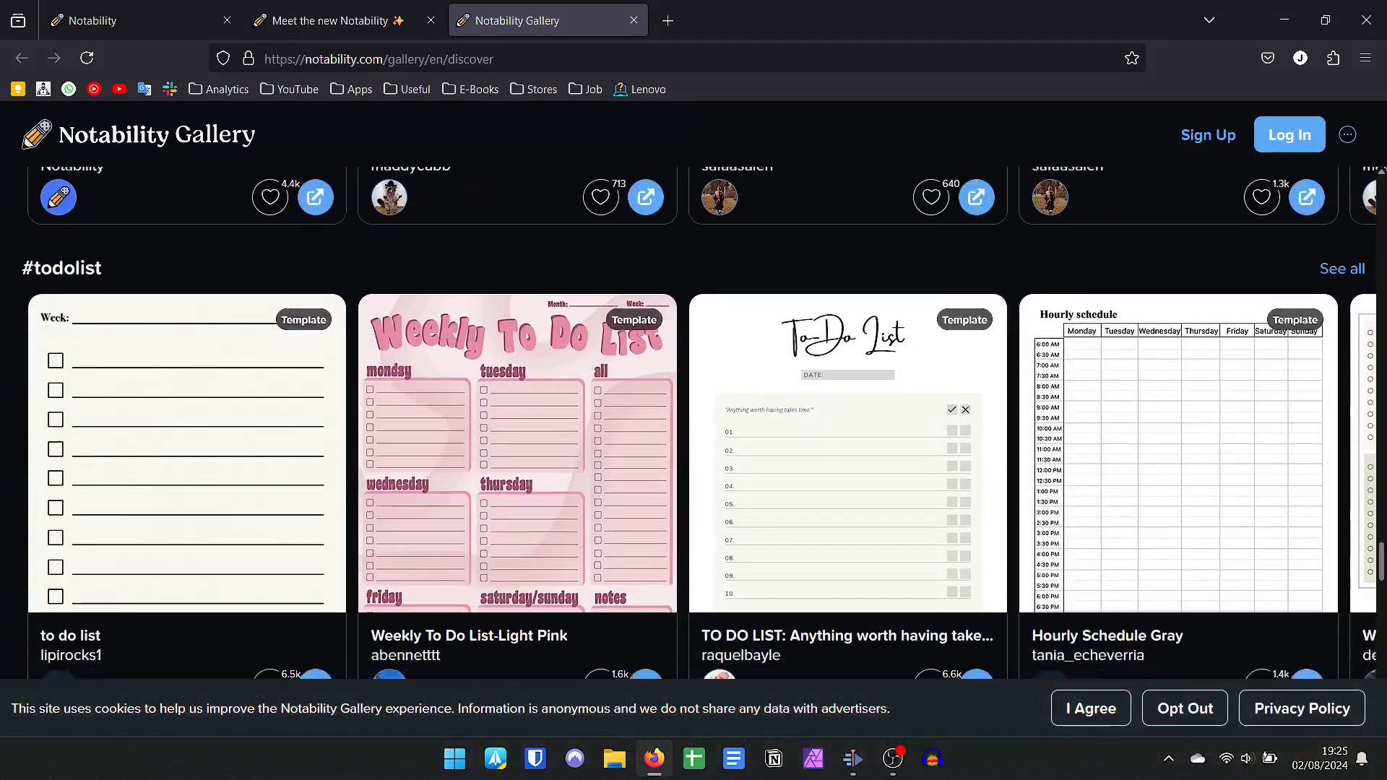
pyautogui.scroll(-3)
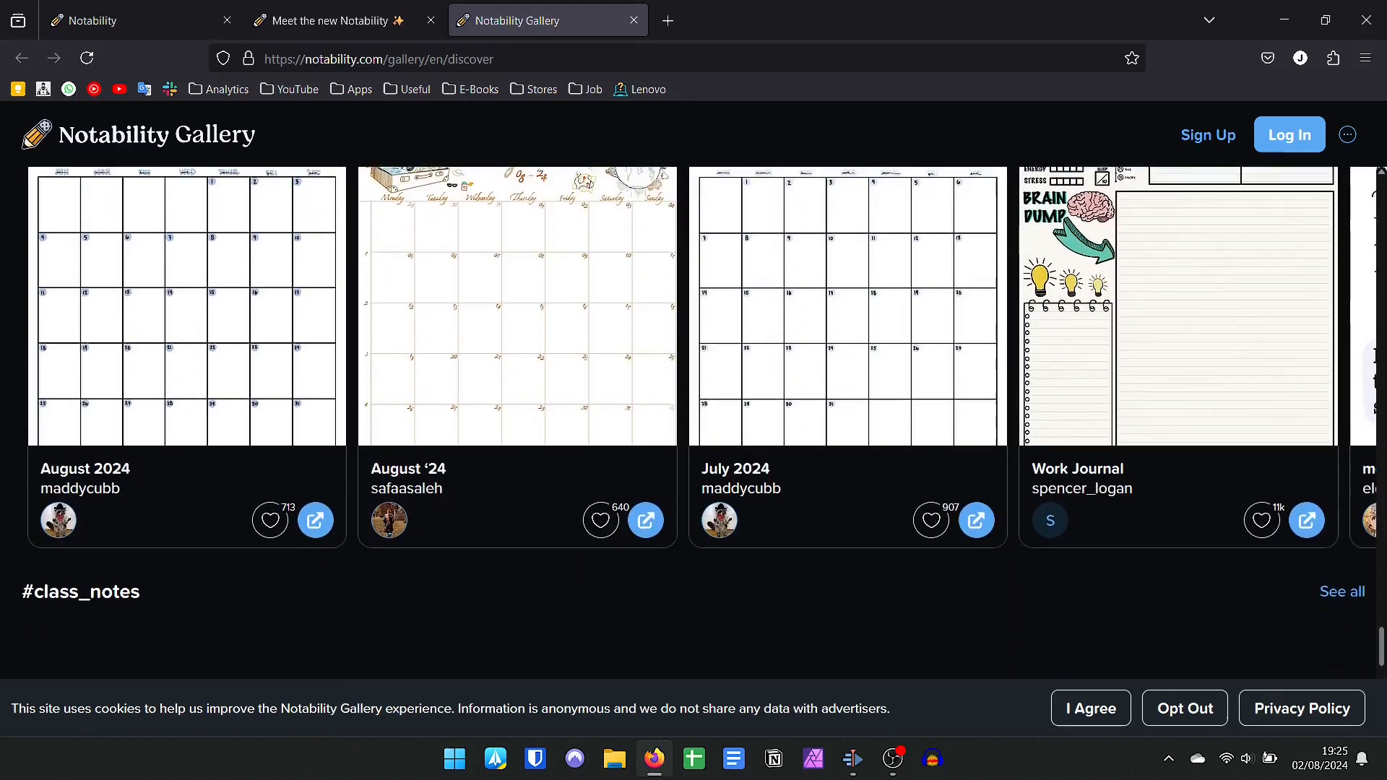
pyautogui.scroll(-3)
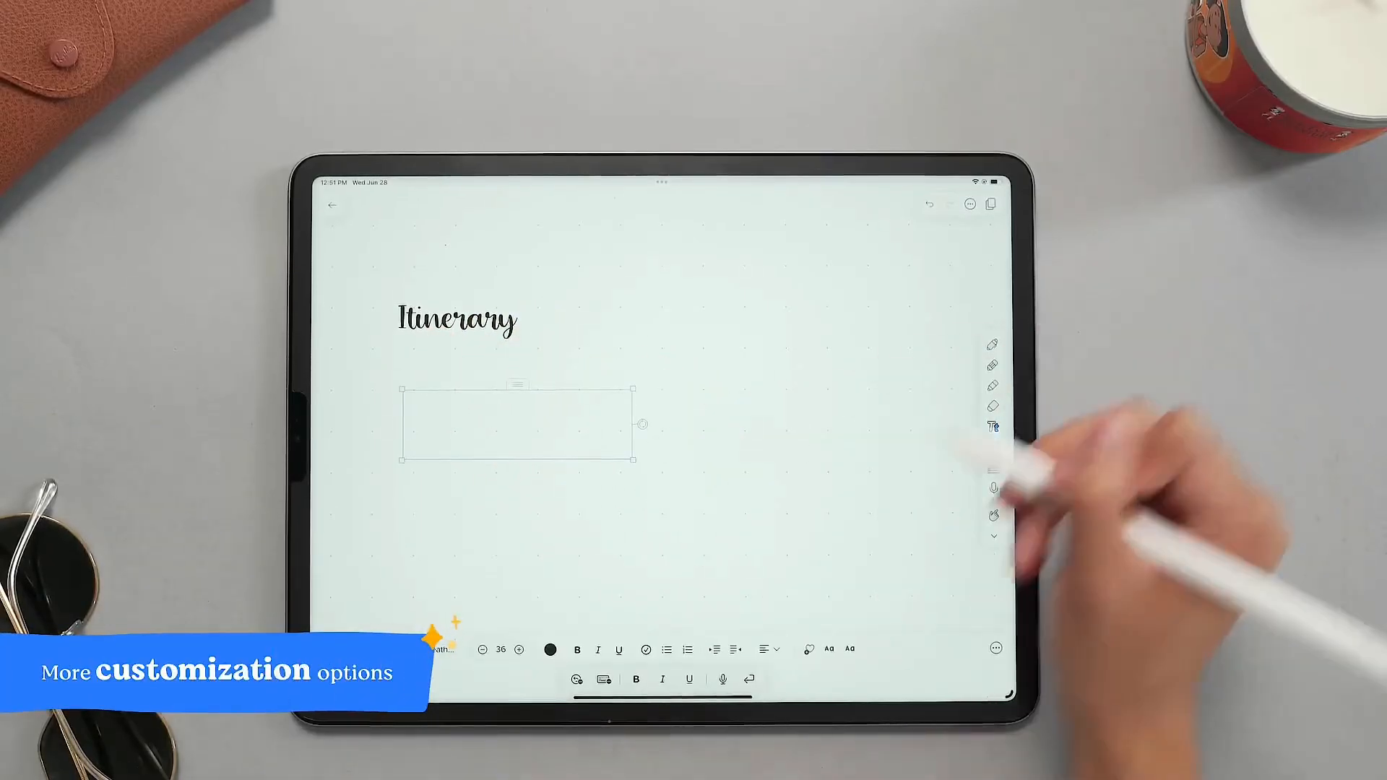
# Make the Itinerary text box a bulleted list with 'Day 1' as the first item
pyautogui.click(666, 651)
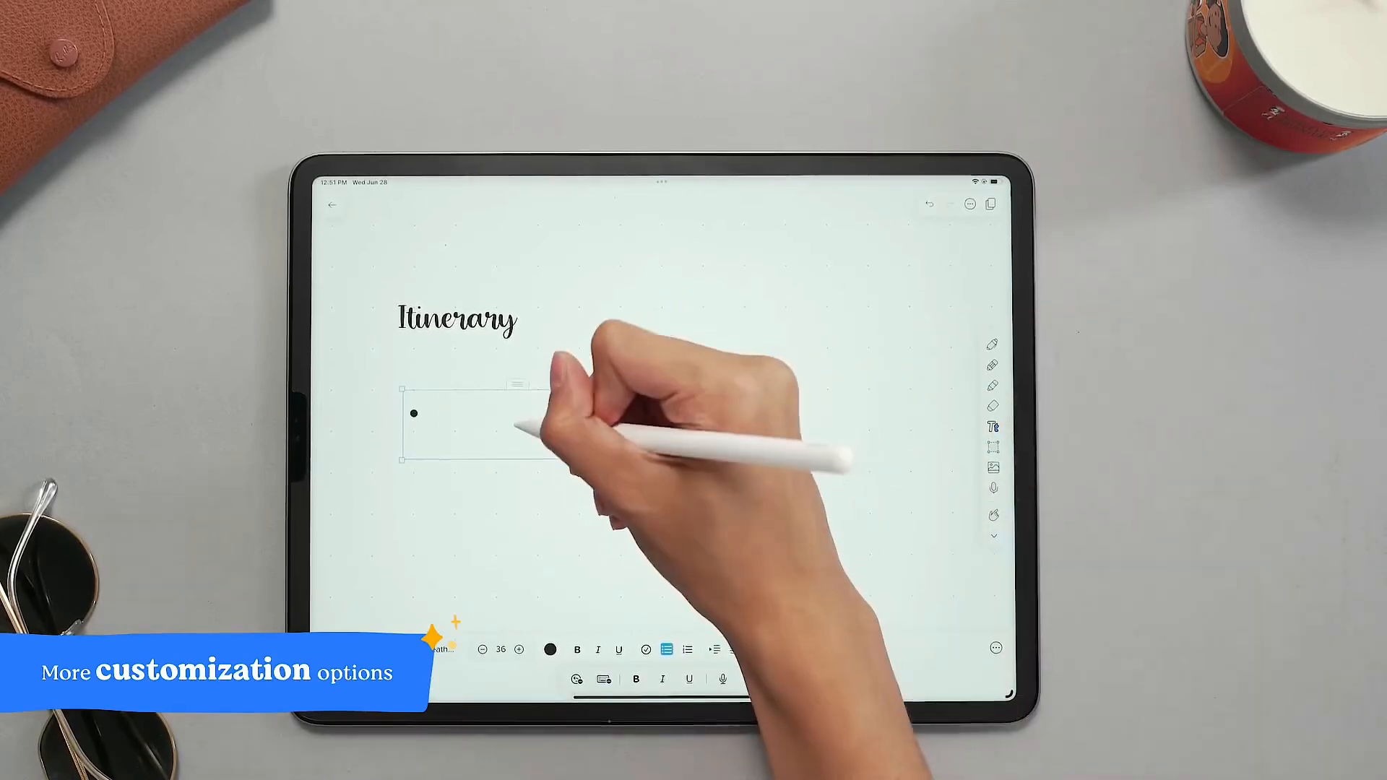
pyautogui.write('Day 1')
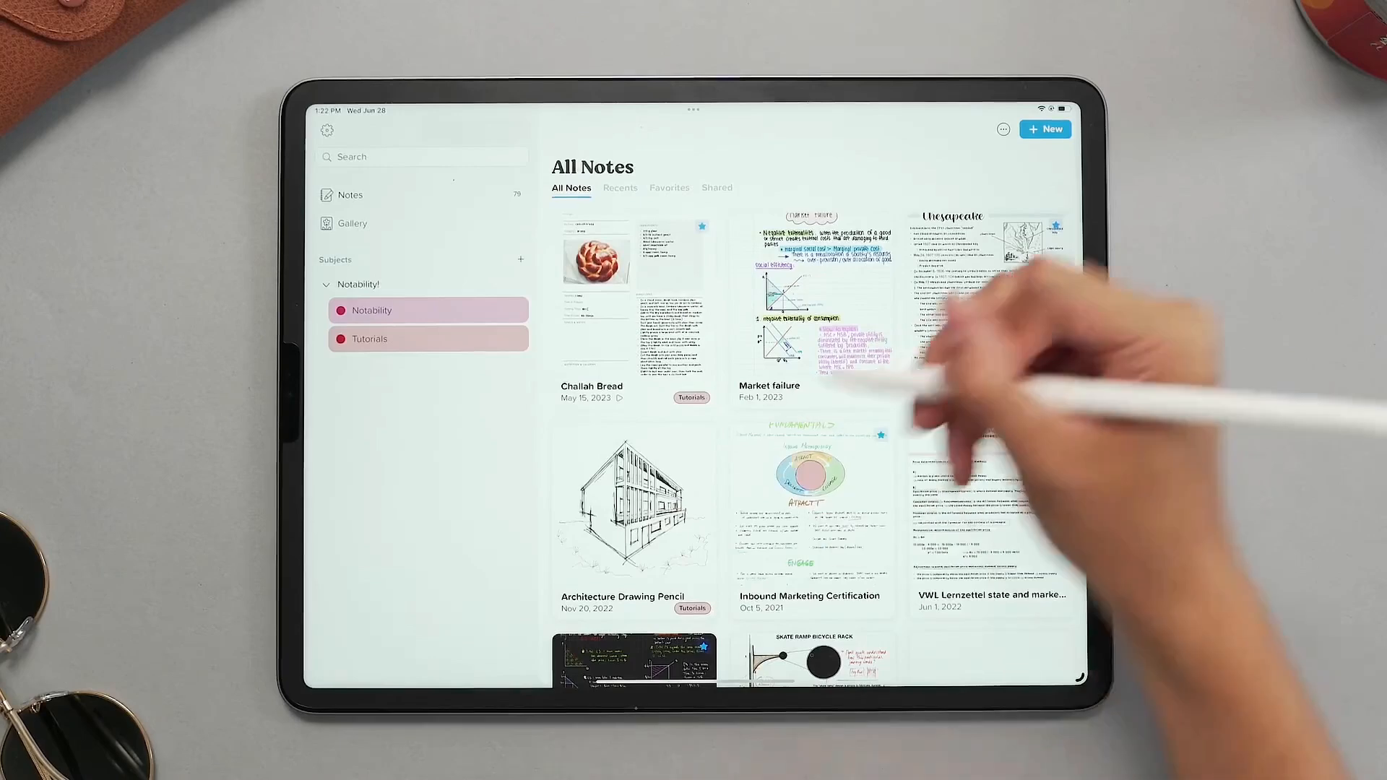
# Return to the library showing All Notes with subjects and note thumbnails
pyautogui.click(671, 188)
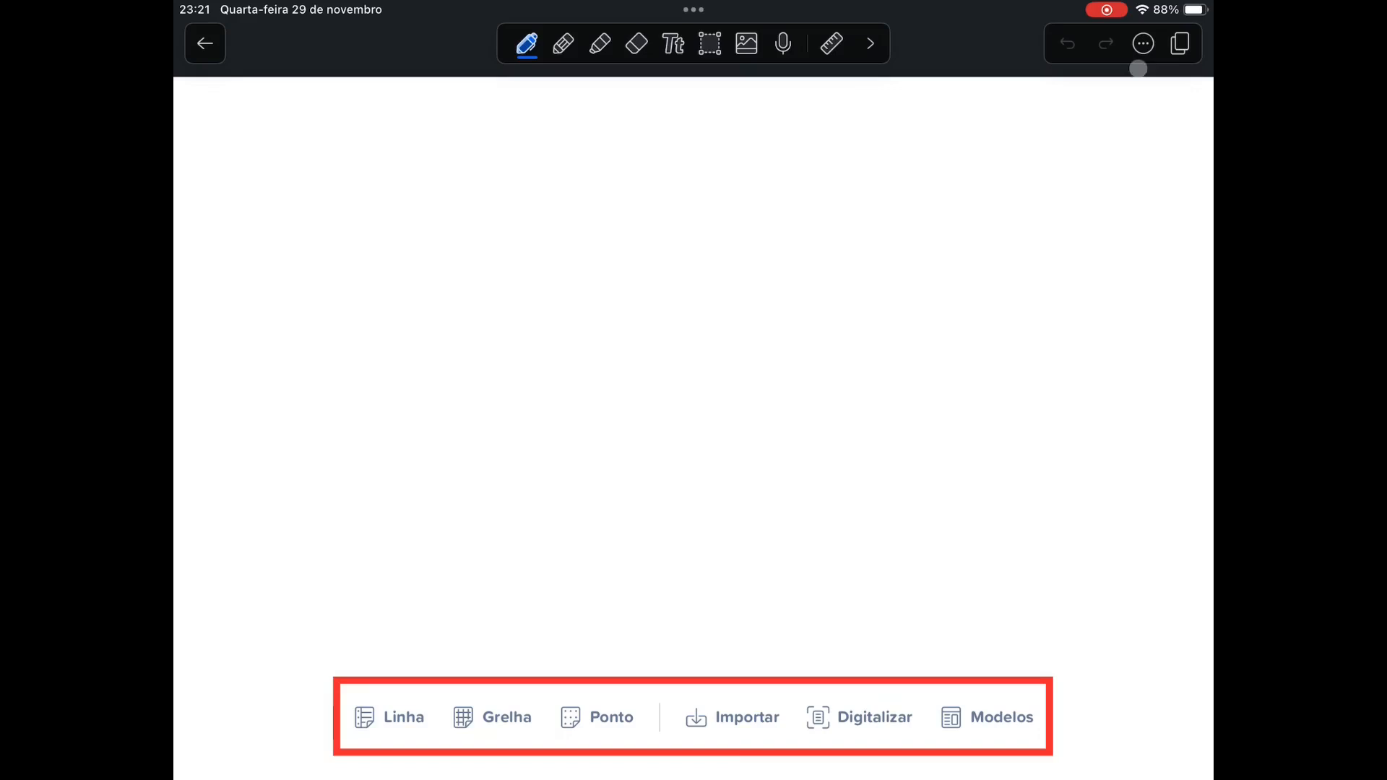
# Try Linha and Grelha paper backgrounds on the blank page
pyautogui.click(390, 736)
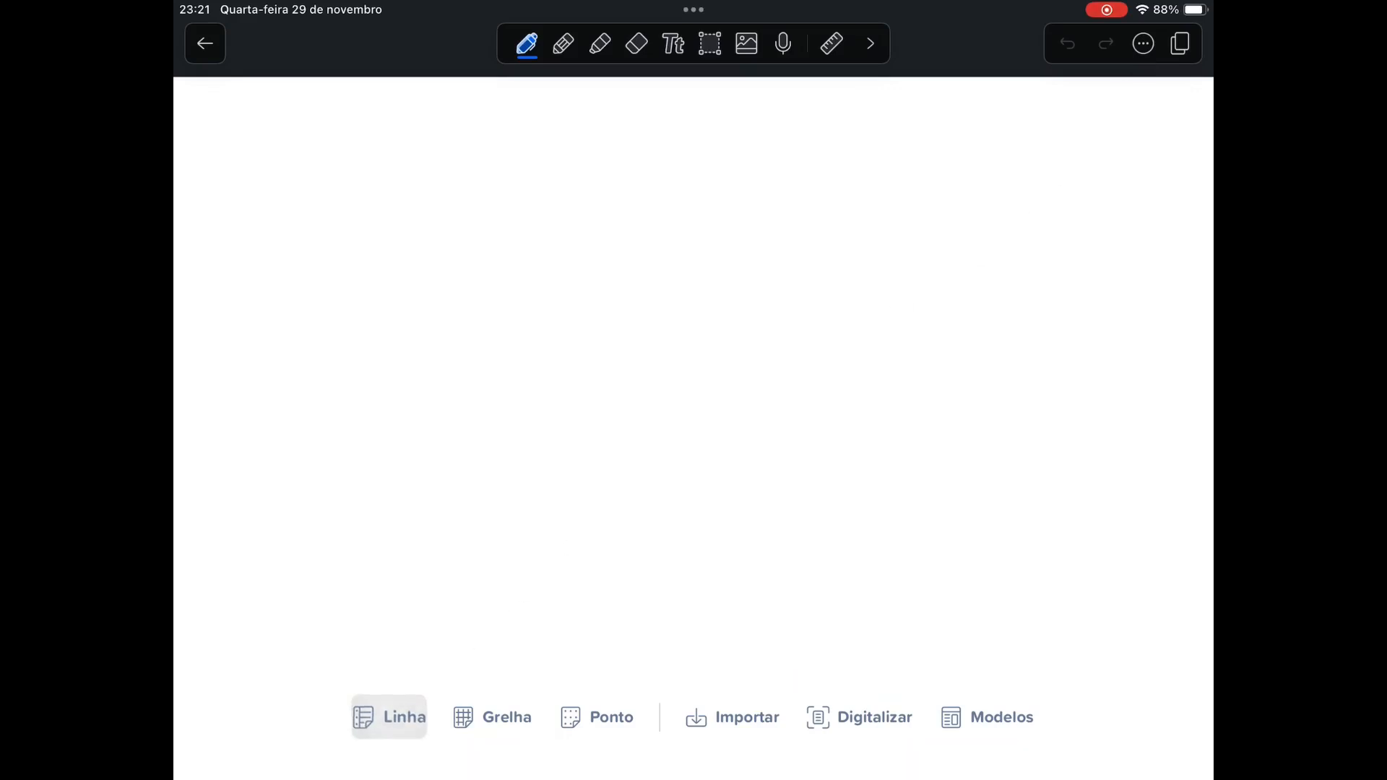
pyautogui.click(492, 716)
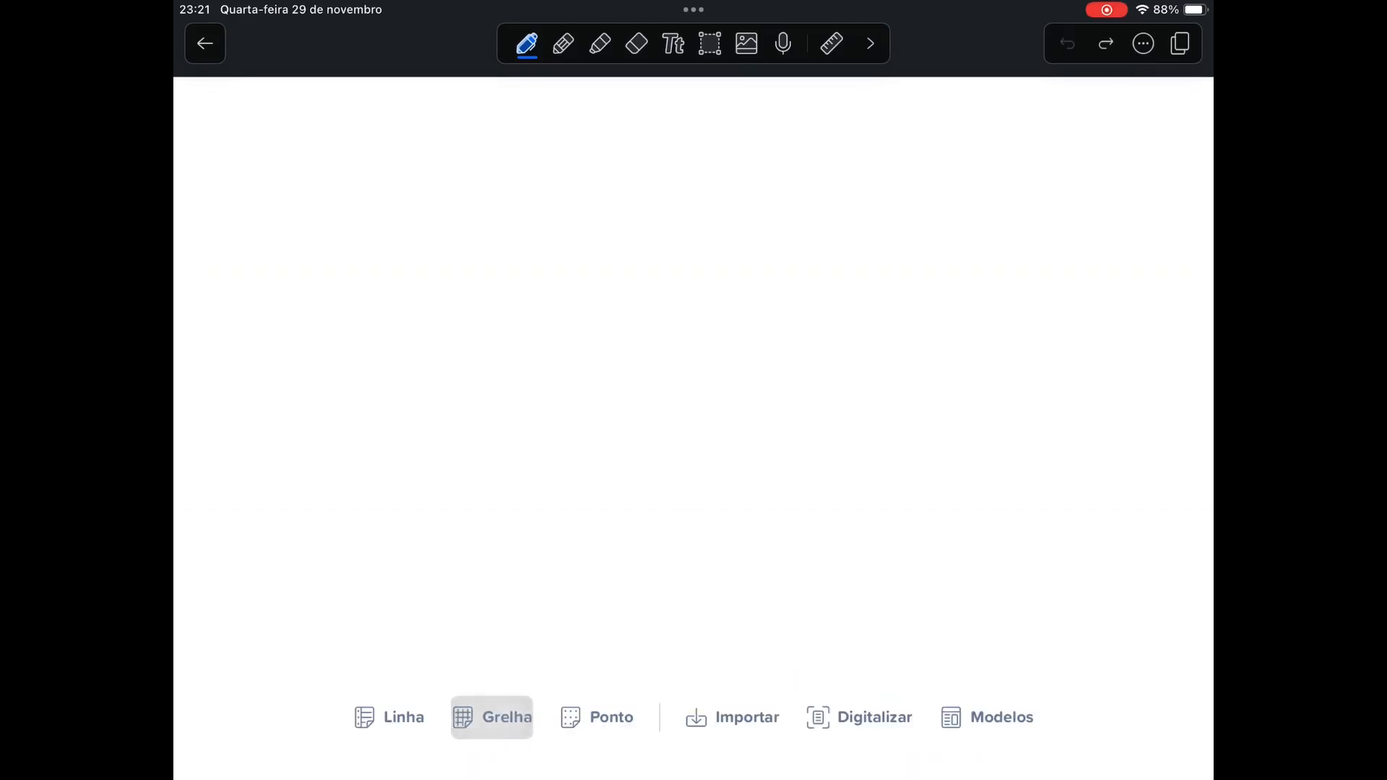
pyautogui.click(595, 717)
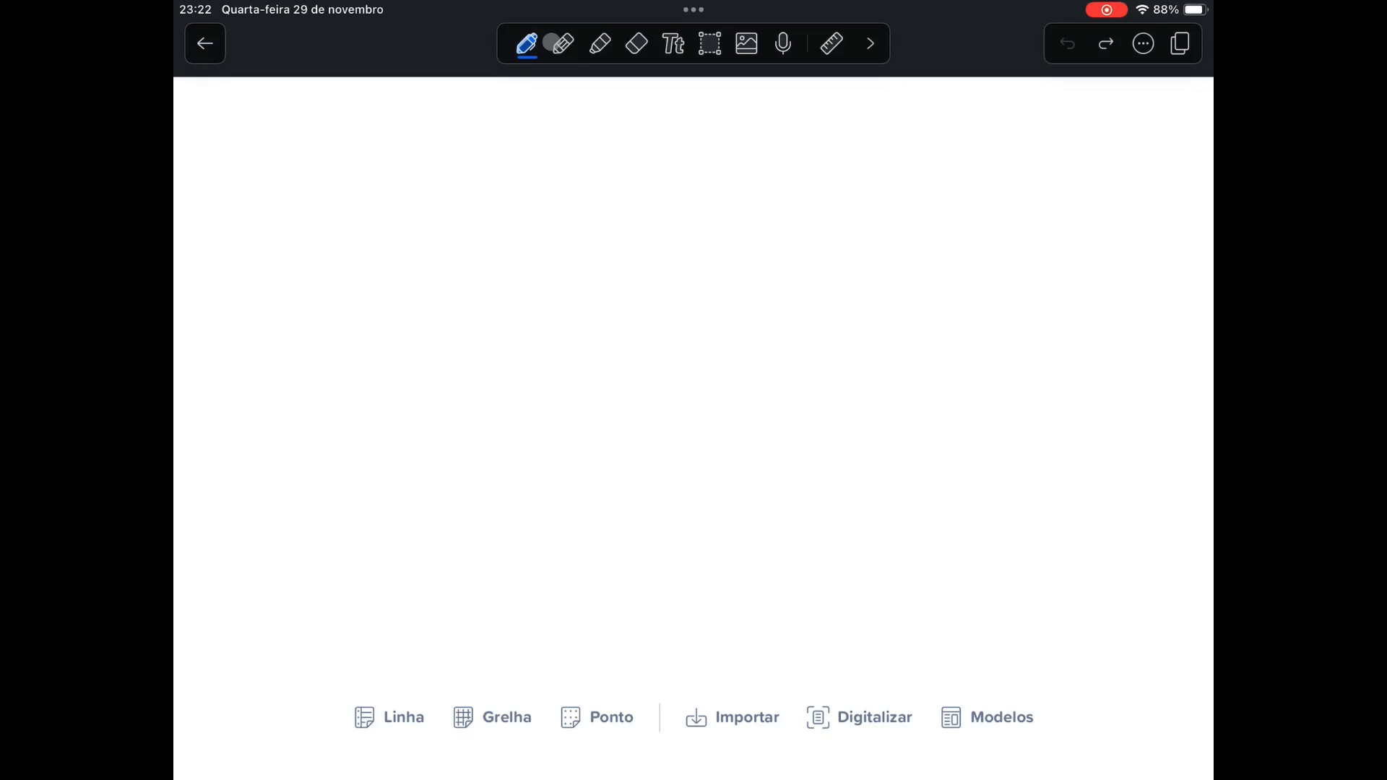
# View the pencil's and highlighter's colour and thickness options in the toolbar
pyautogui.click(561, 43)
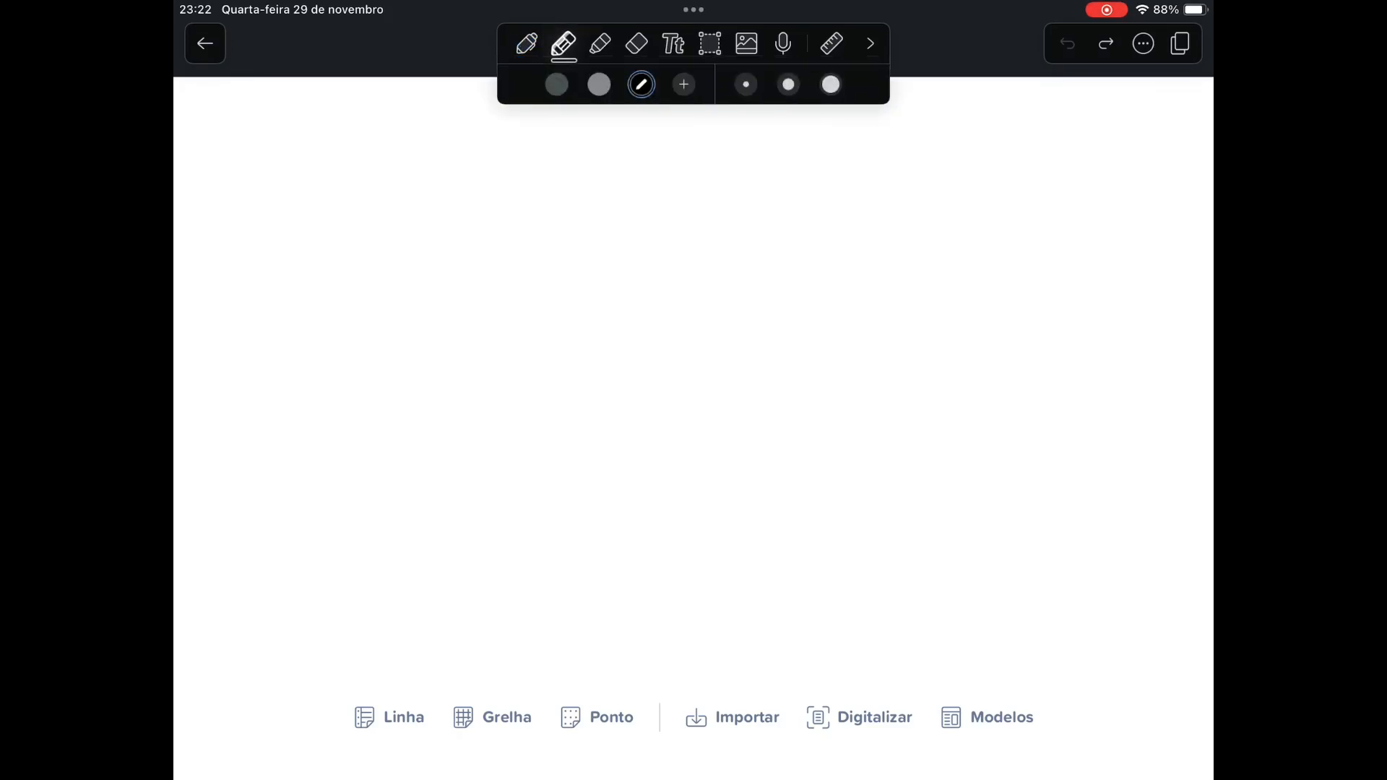
pyautogui.click(598, 44)
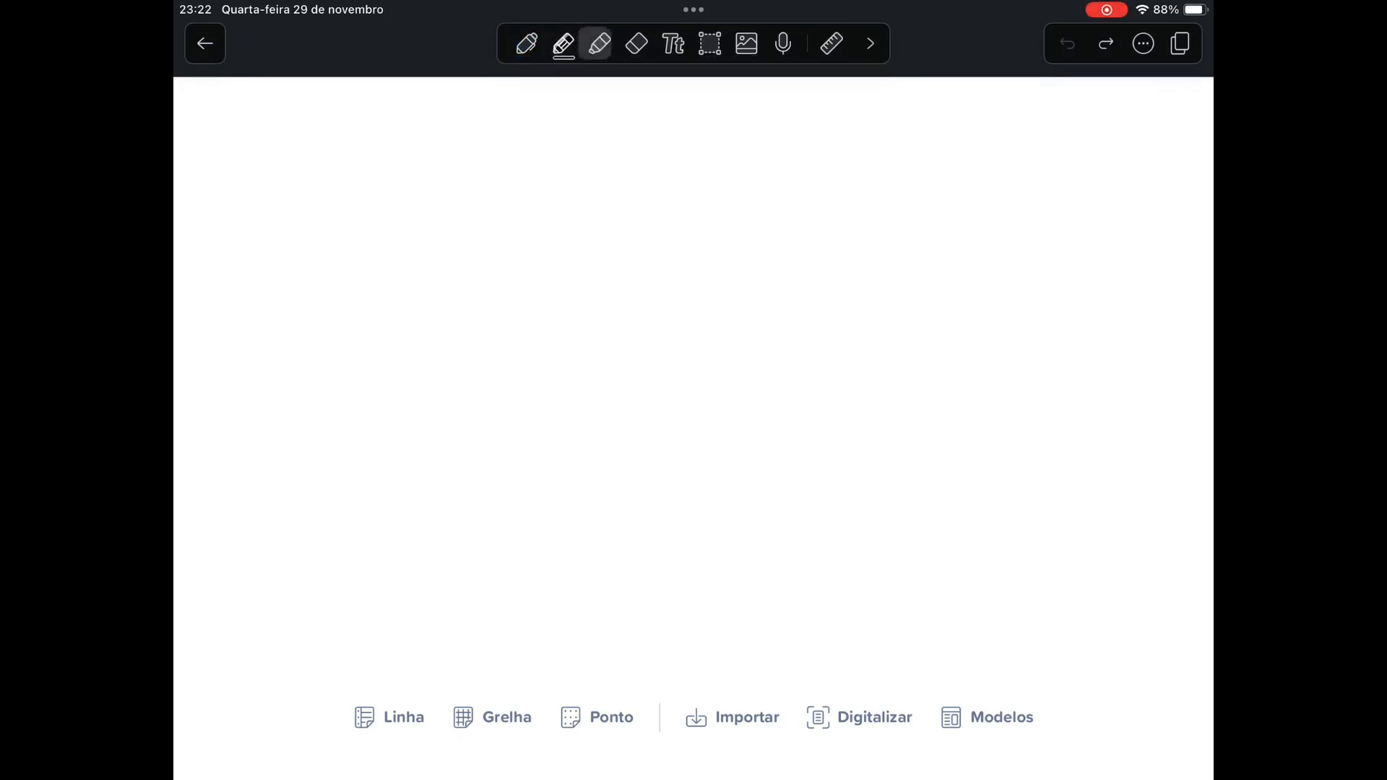
pyautogui.click(595, 45)
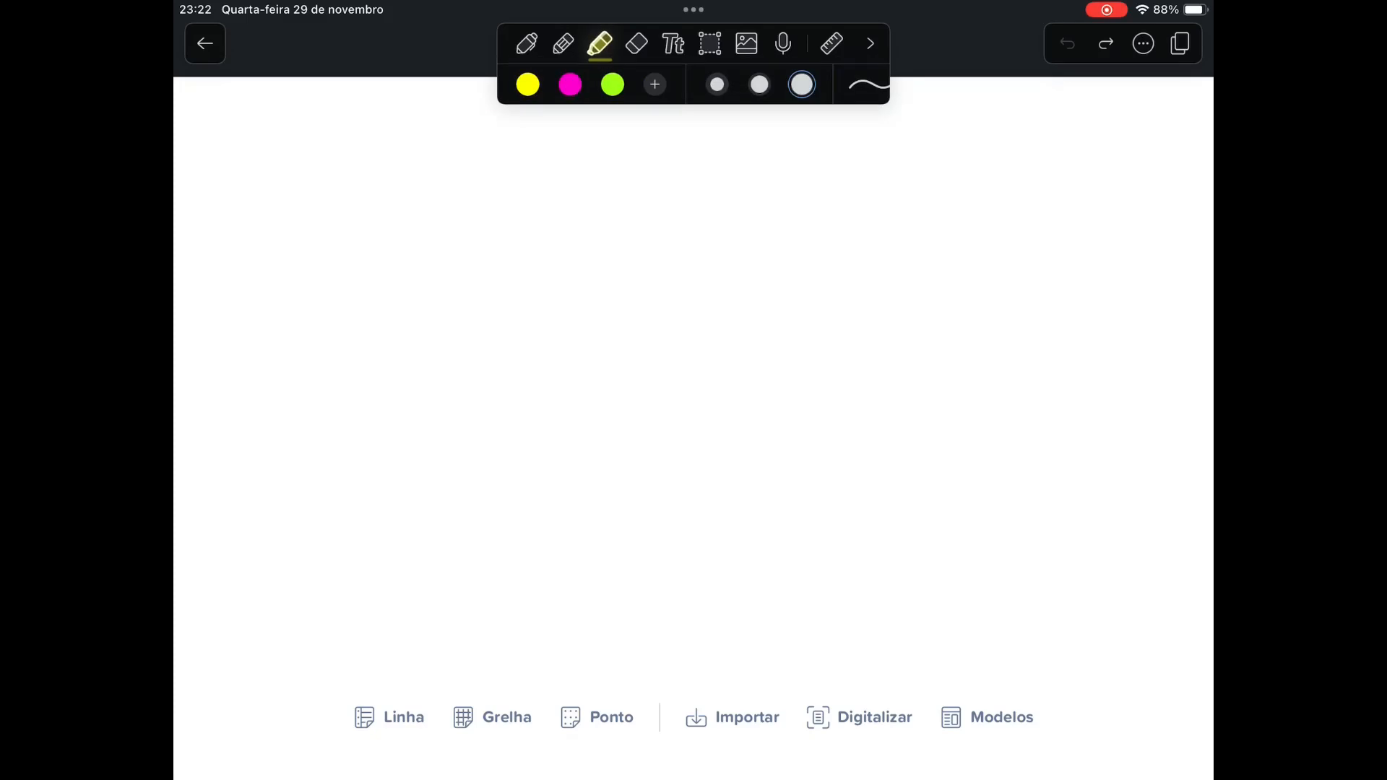
pyautogui.click(636, 42)
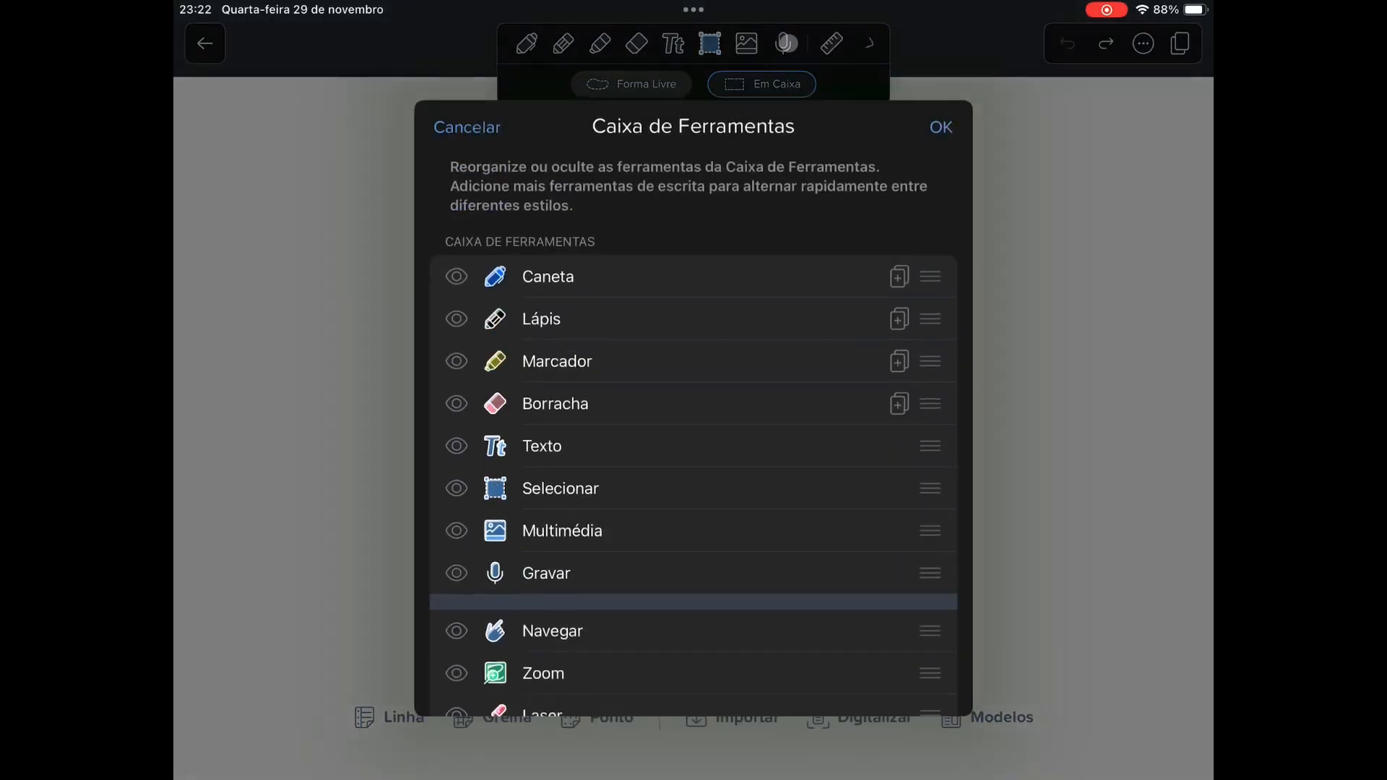
# Show the Navegar tool in the toolbox, check Ver configurações, and return to the pen
pyautogui.scroll(-3)
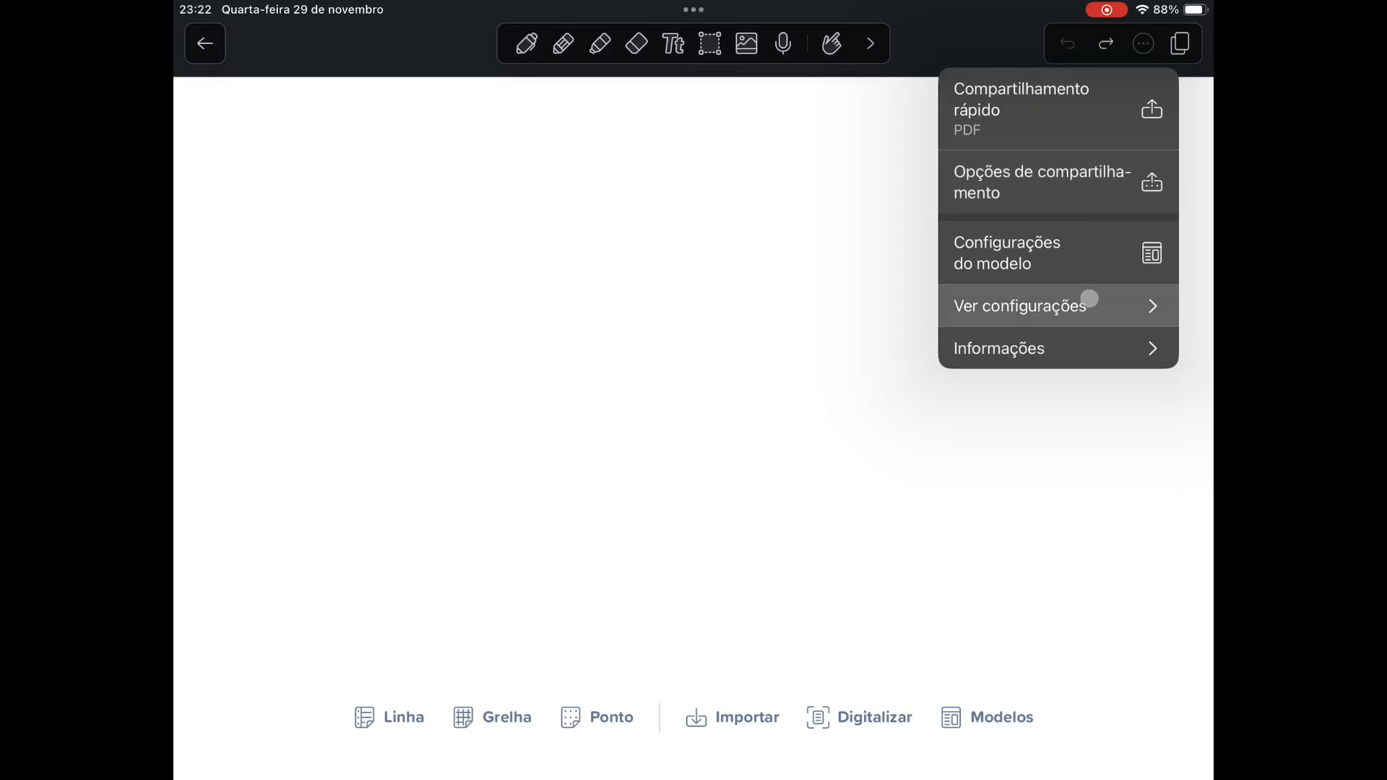
pyautogui.click(1046, 306)
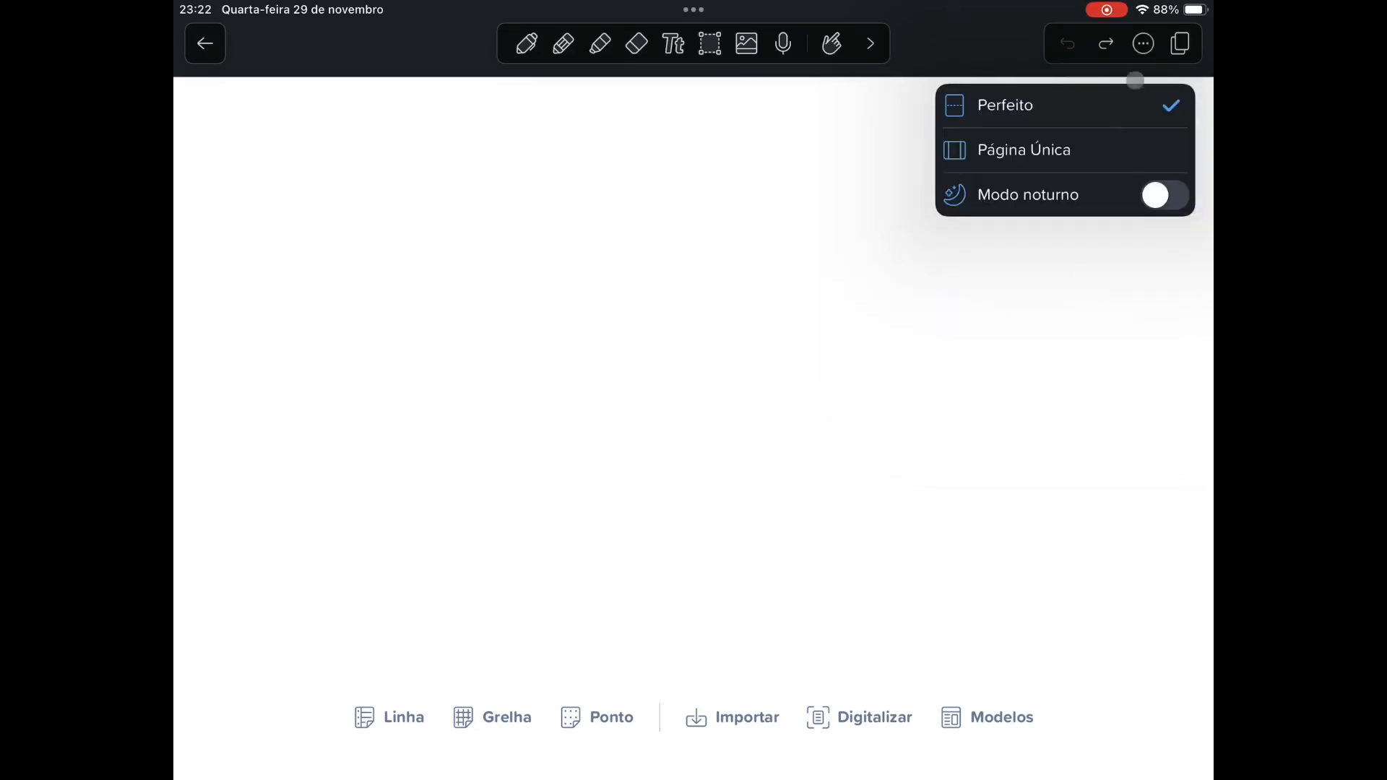
pyautogui.click(532, 45)
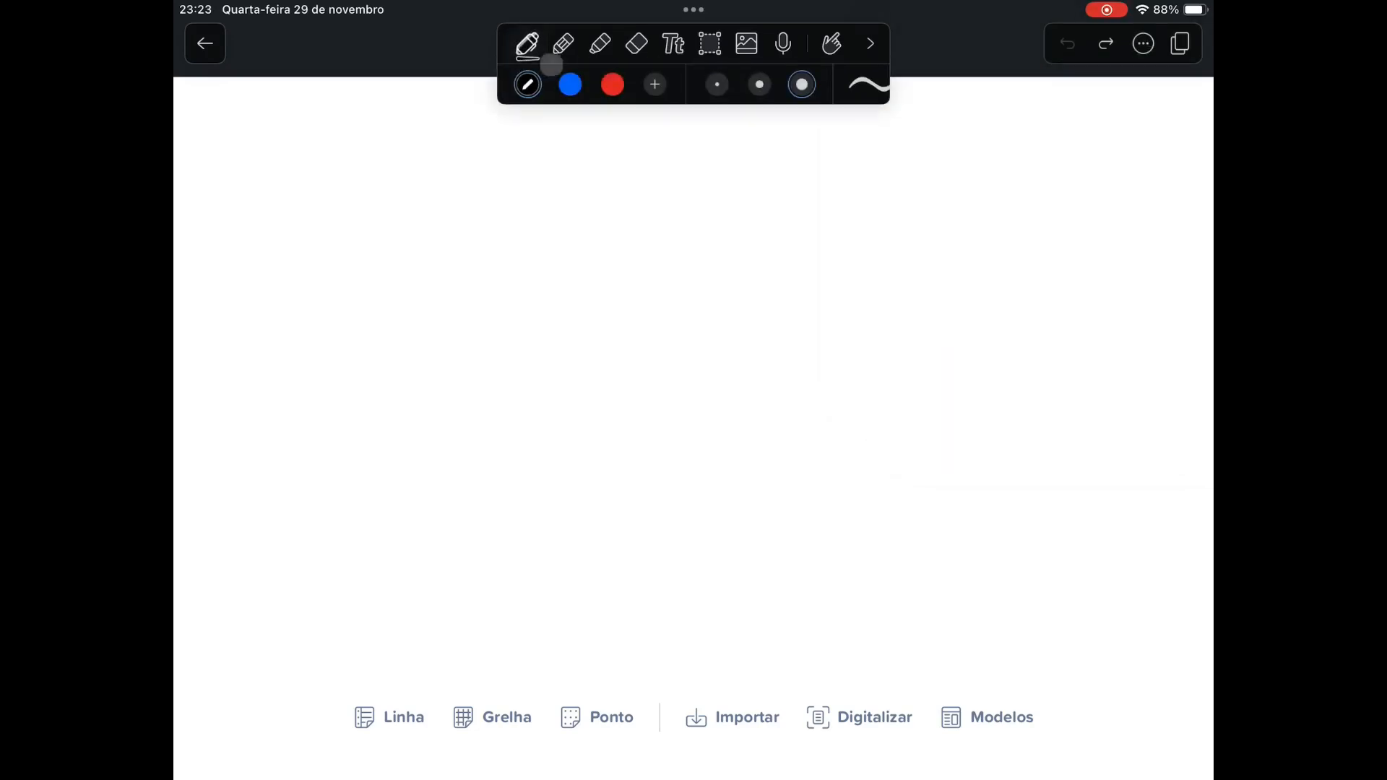
# Draw a long red wavy line across the page with the pen
pyautogui.click(611, 84)
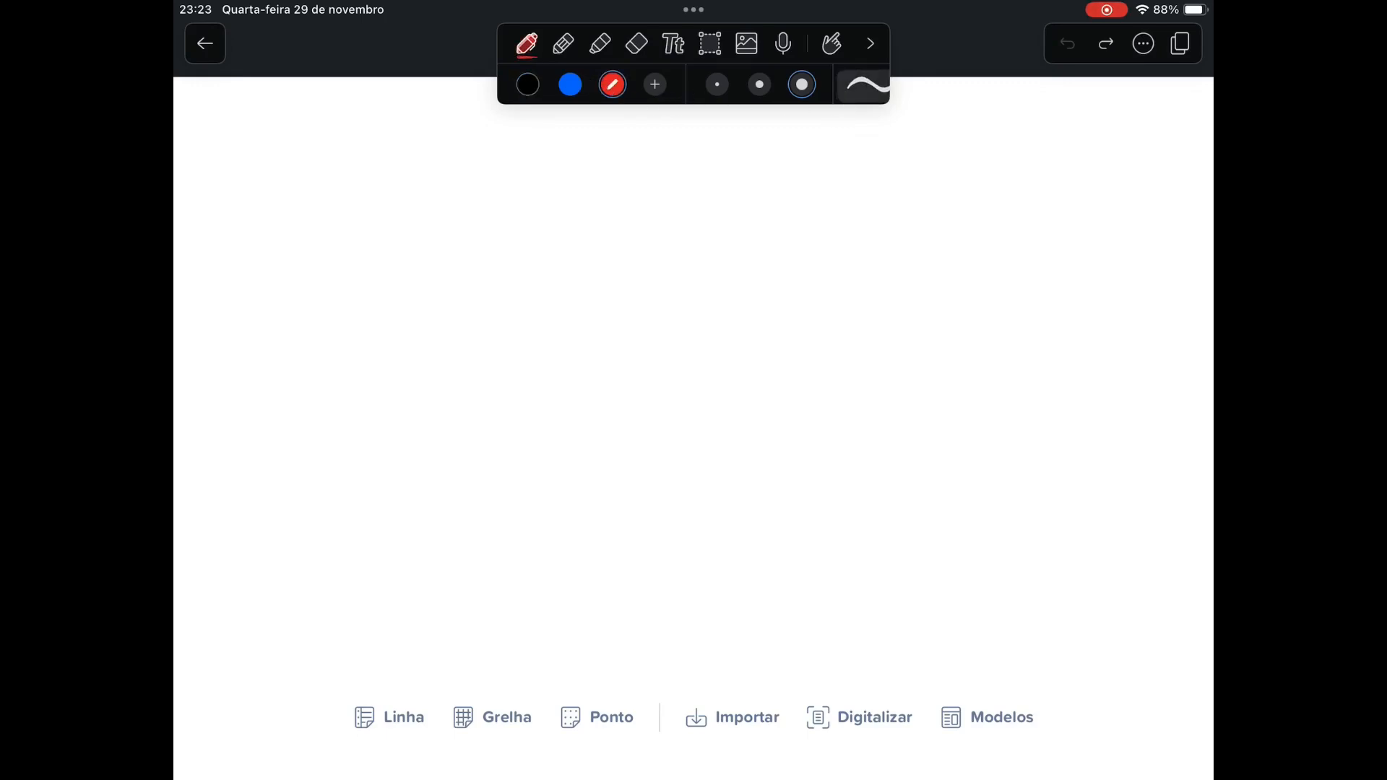
pyautogui.click(863, 84)
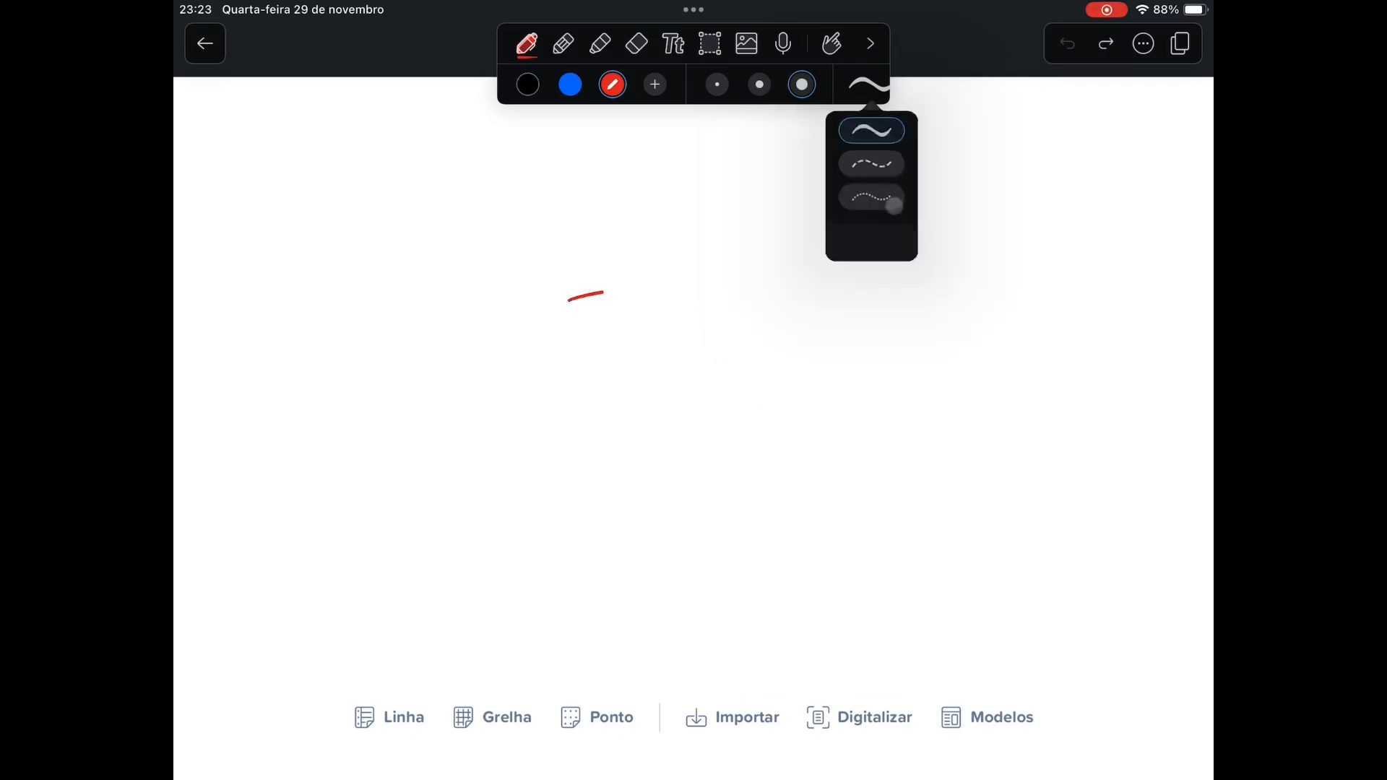
pyautogui.moveTo(584, 297); pyautogui.dragTo(1063, 509)
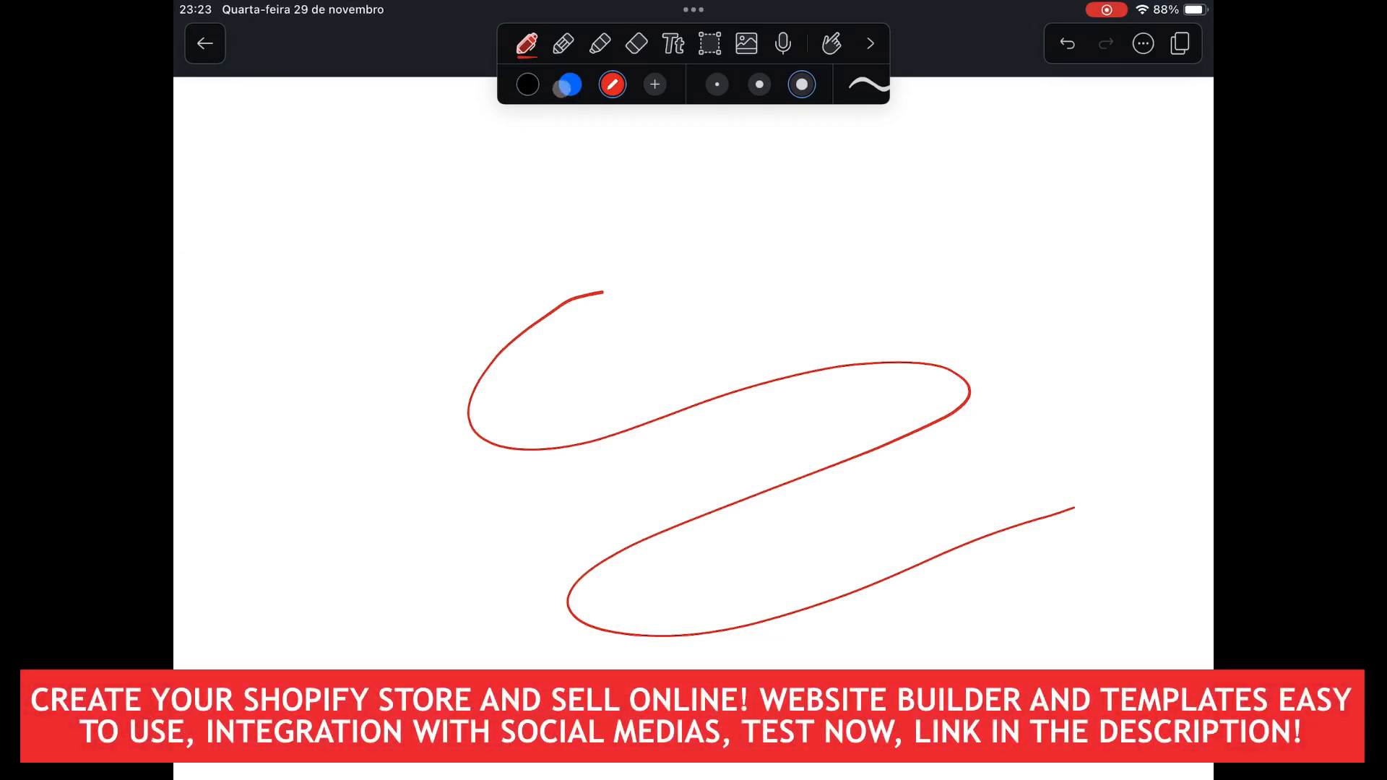
# Switch the pen to blue and choose the dashed stroke style
pyautogui.click(567, 83)
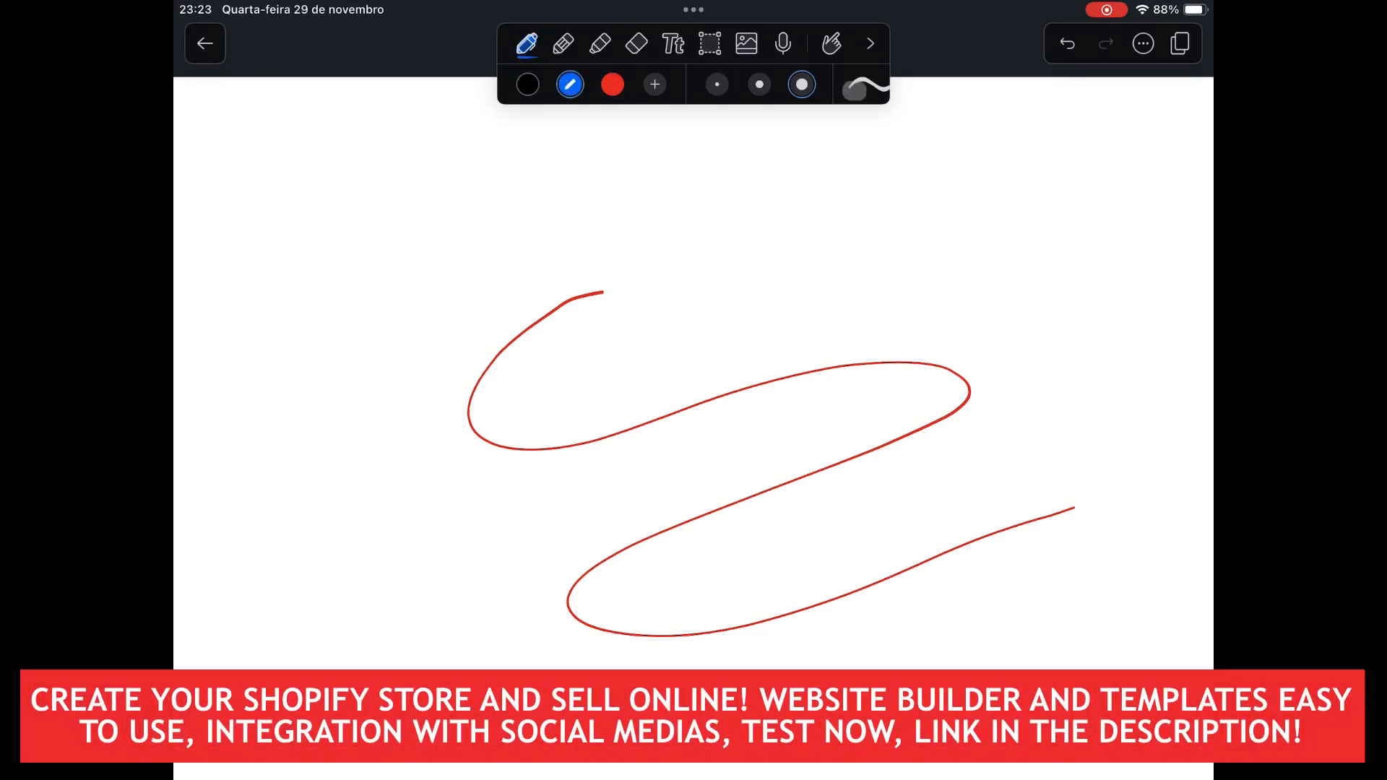
pyautogui.click(867, 84)
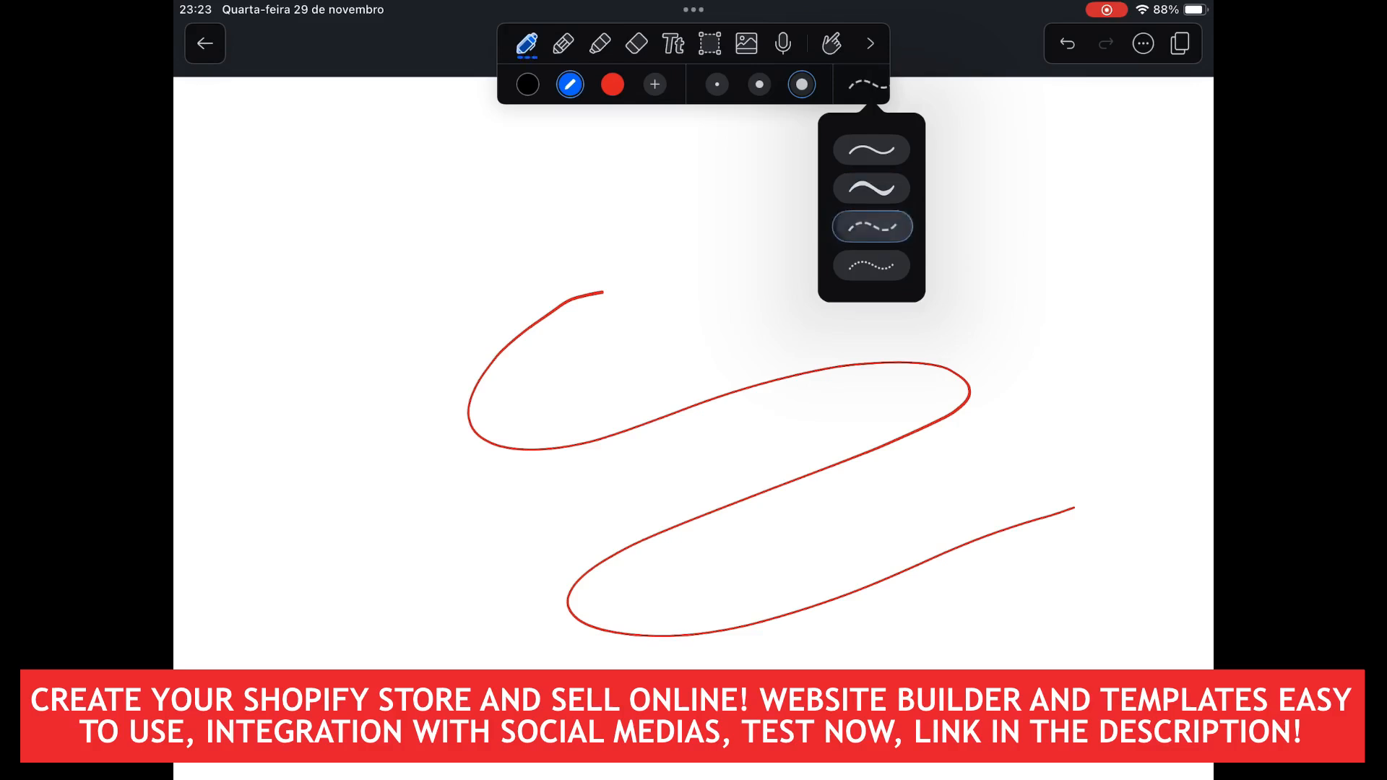